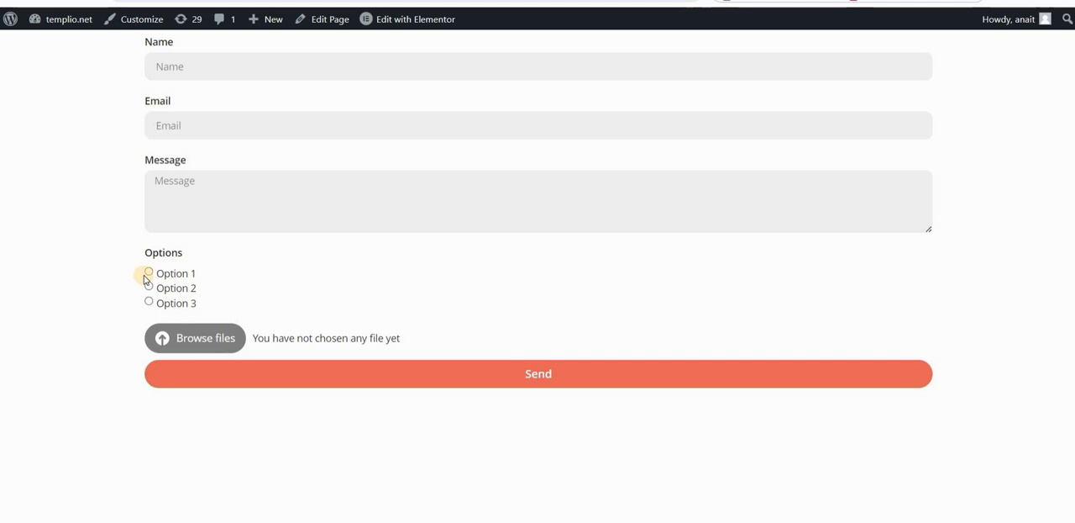
# Try the live form's default radio look by selecting Option 3, then Option 2.
pyautogui.click(149, 288)
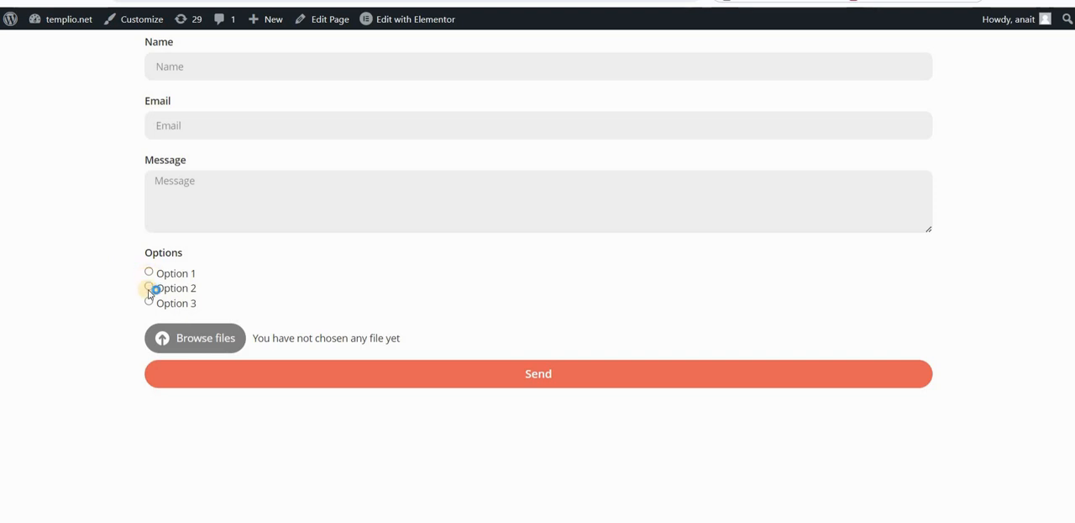
pyautogui.moveTo(113, 259)
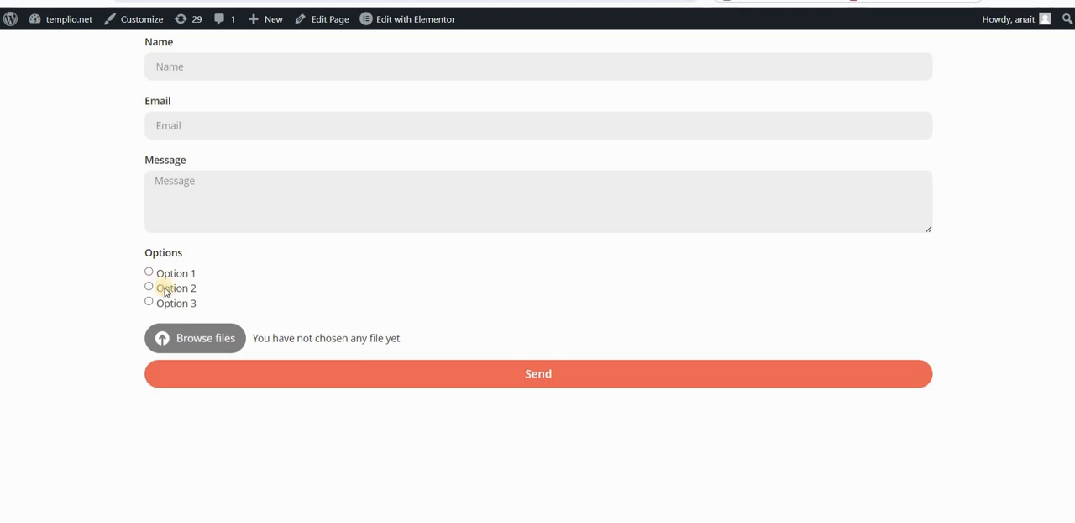
pyautogui.click(149, 301)
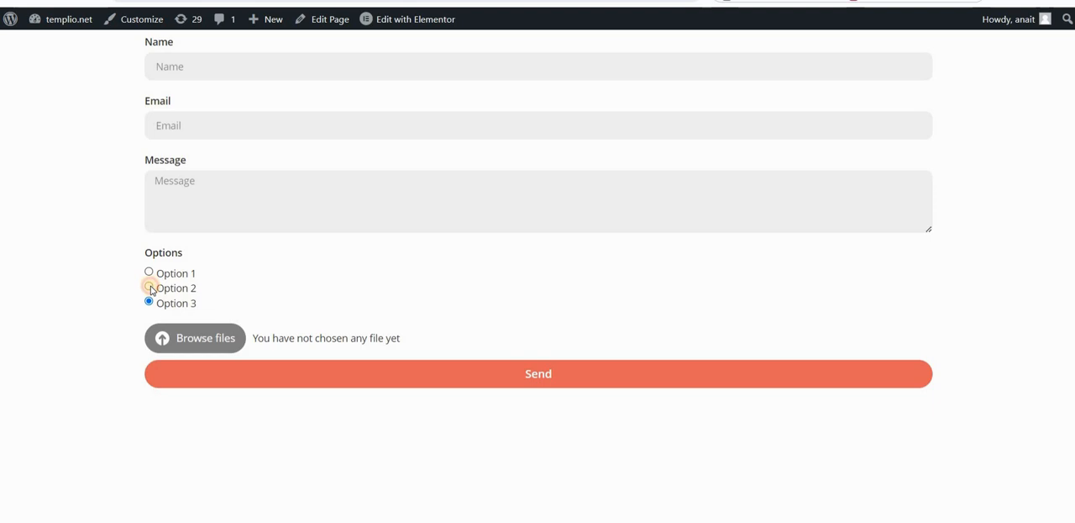
pyautogui.click(149, 302)
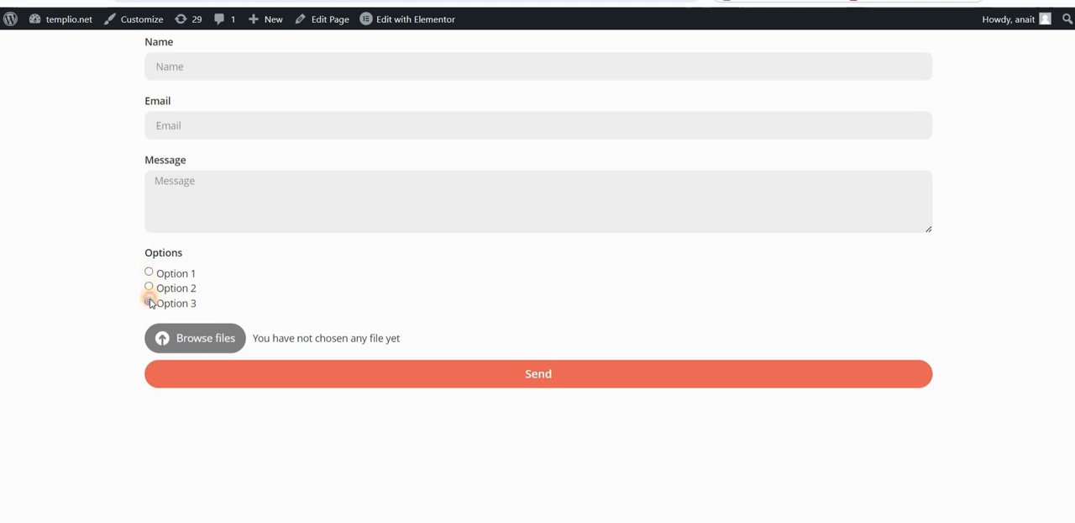
pyautogui.click(149, 287)
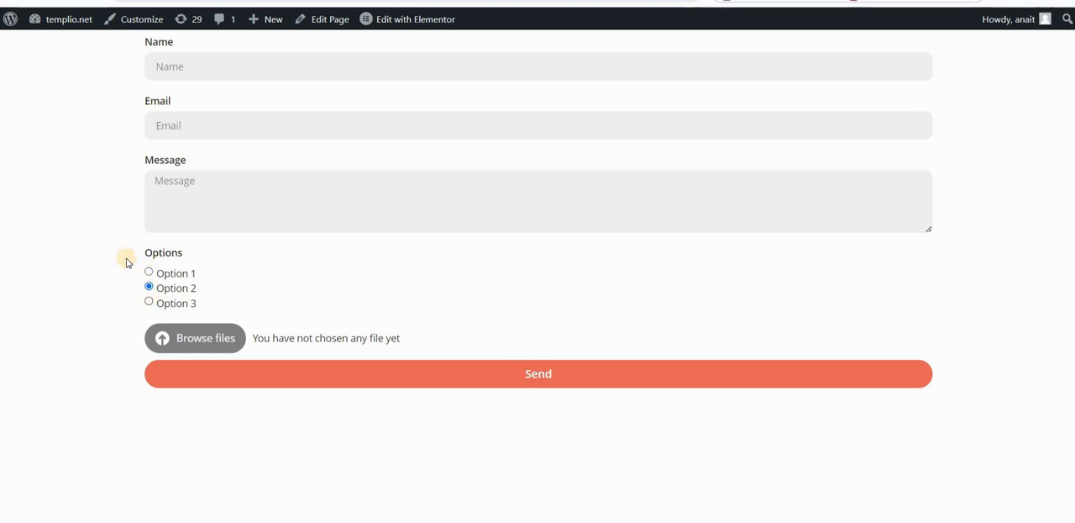
pyautogui.moveTo(323, 137)
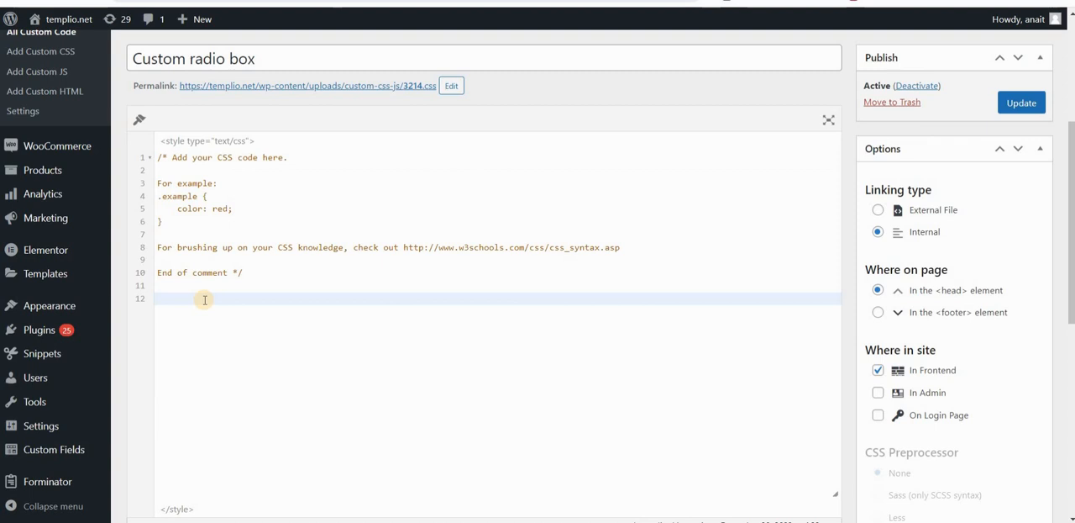
# Add and save a rule setting .upload-form .elementor-field-option radio inputs to display: none !important.
pyautogui.write('.upload-form')
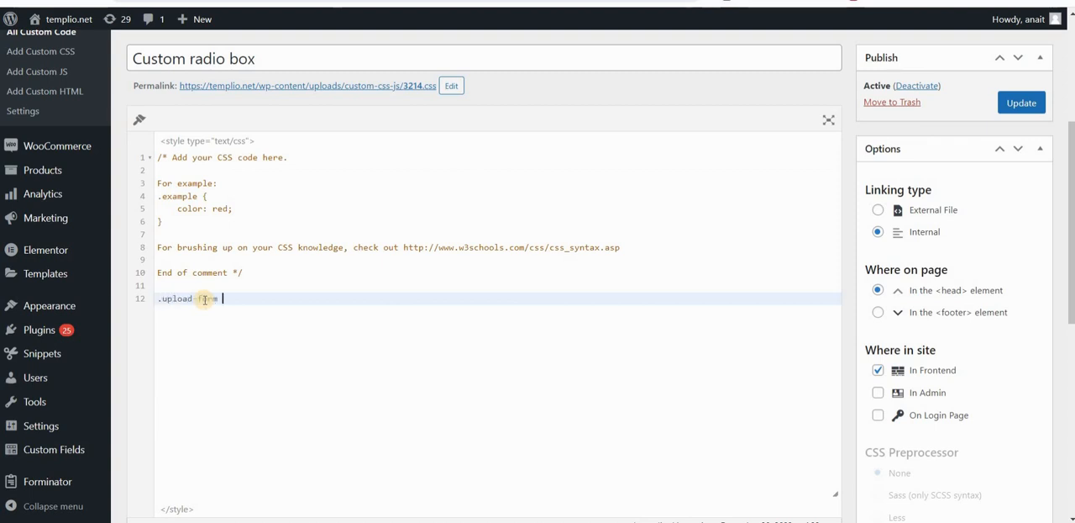
pyautogui.write('.elementor-fiel')
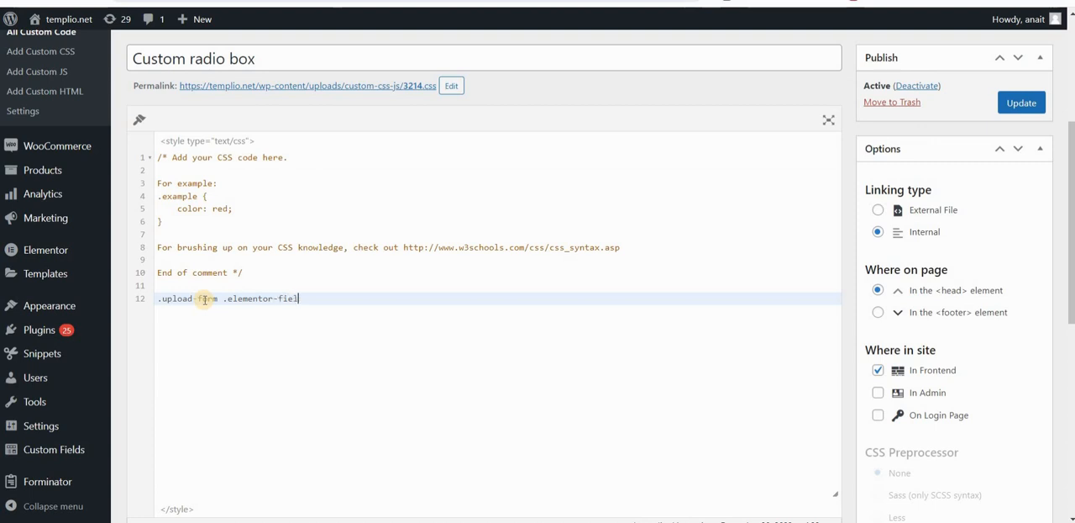
pyautogui.write('d-option in')
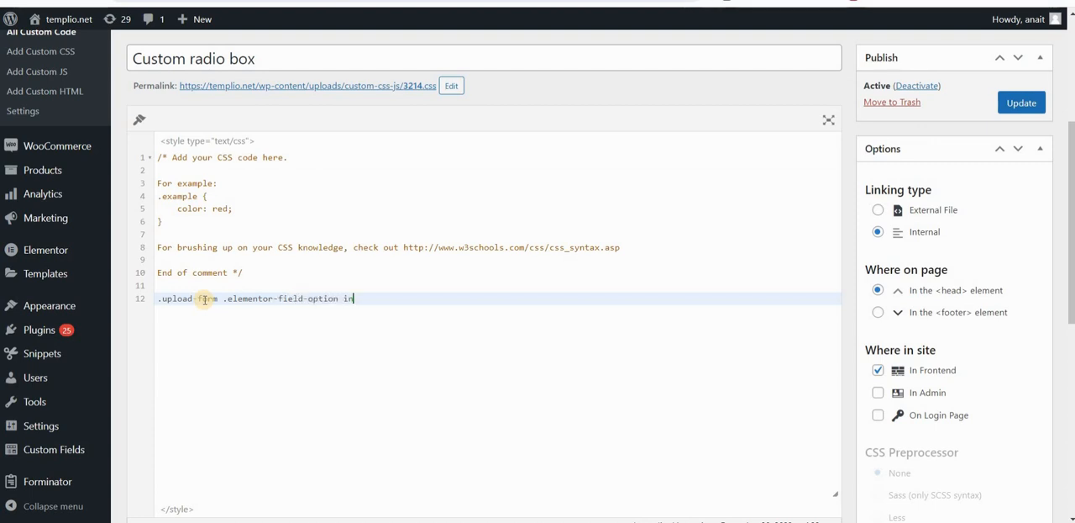
pyautogui.write('put[type=')
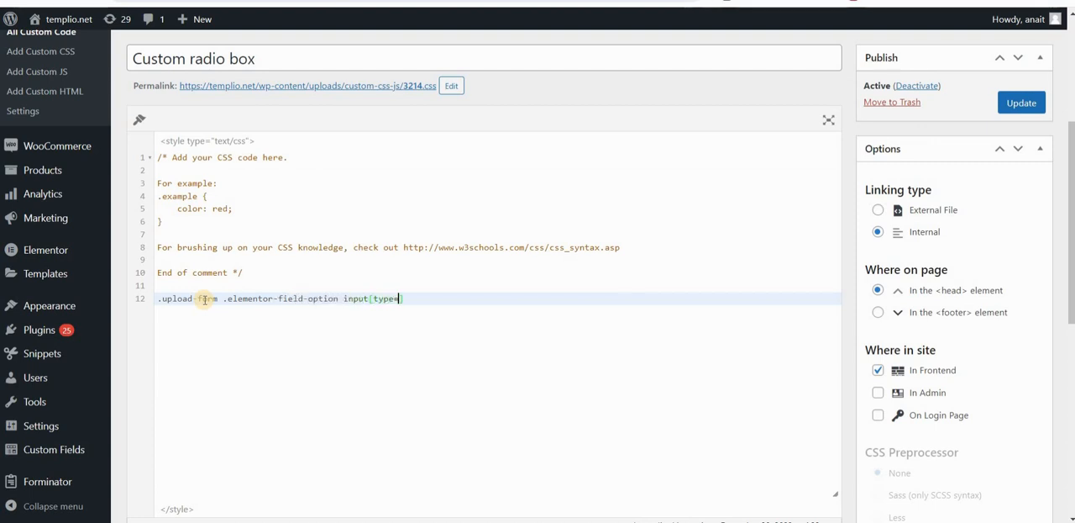
pyautogui.write('"radio"]')
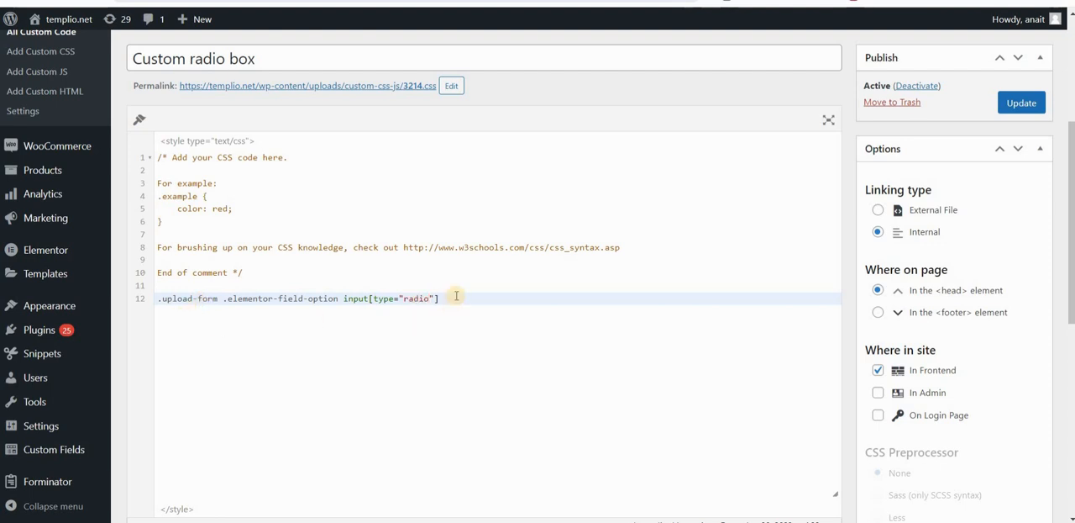
pyautogui.write('{')
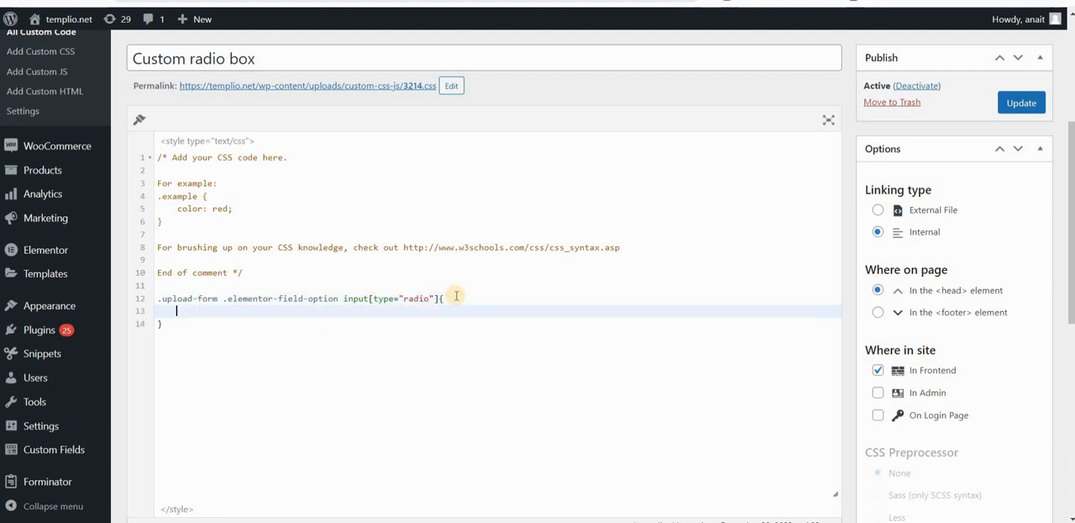
pyautogui.write('display: none !im')
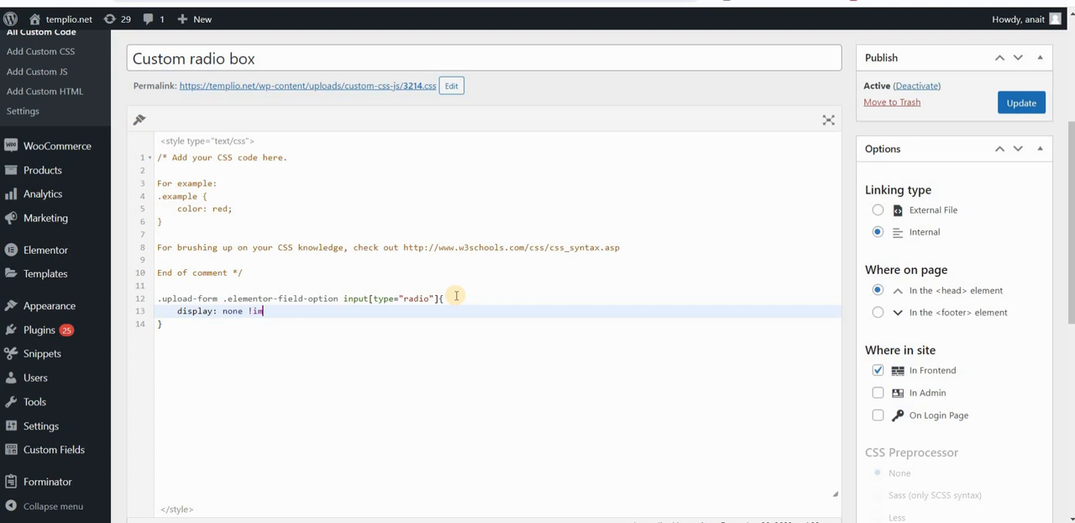
pyautogui.write('portant;')
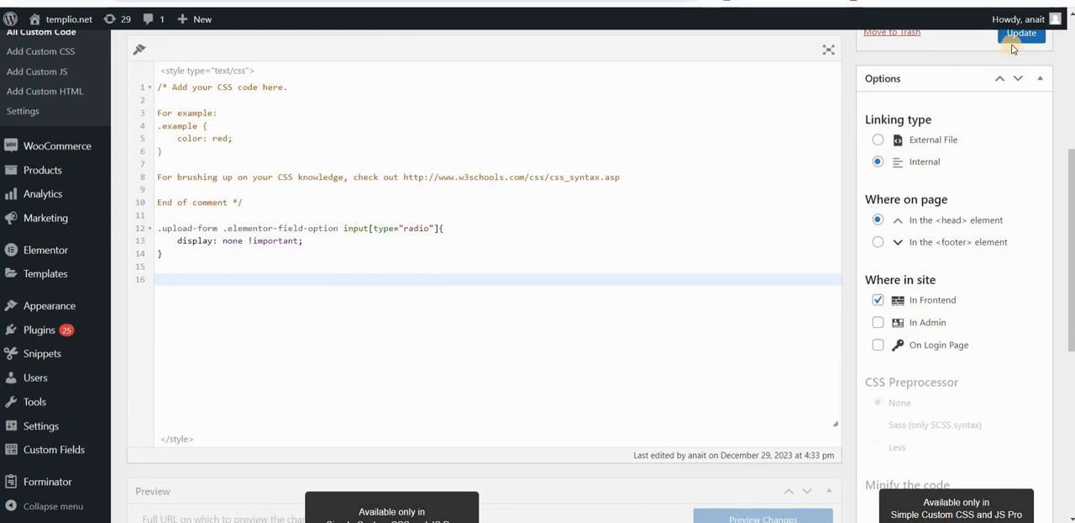
pyautogui.moveTo(278, 267)
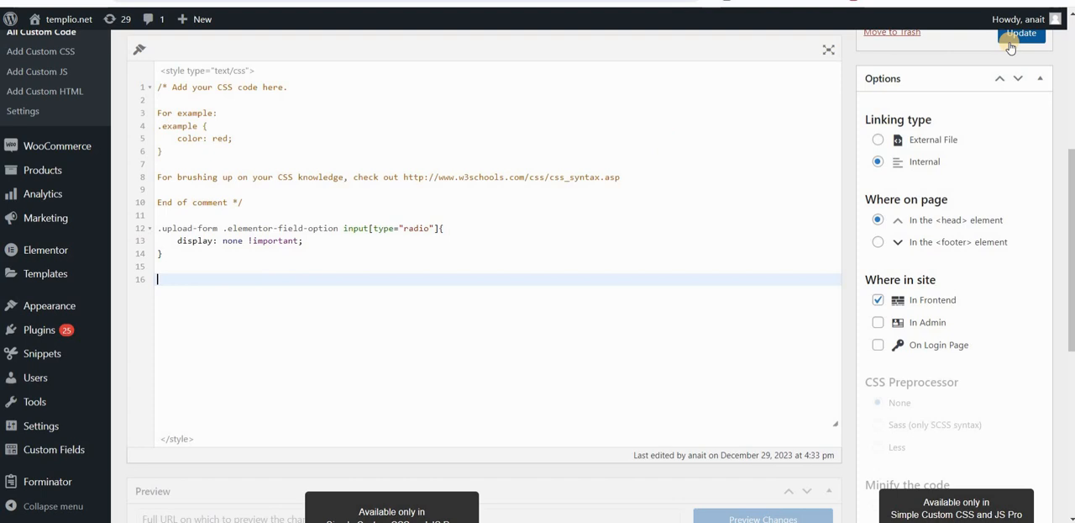
pyautogui.click(1021, 32)
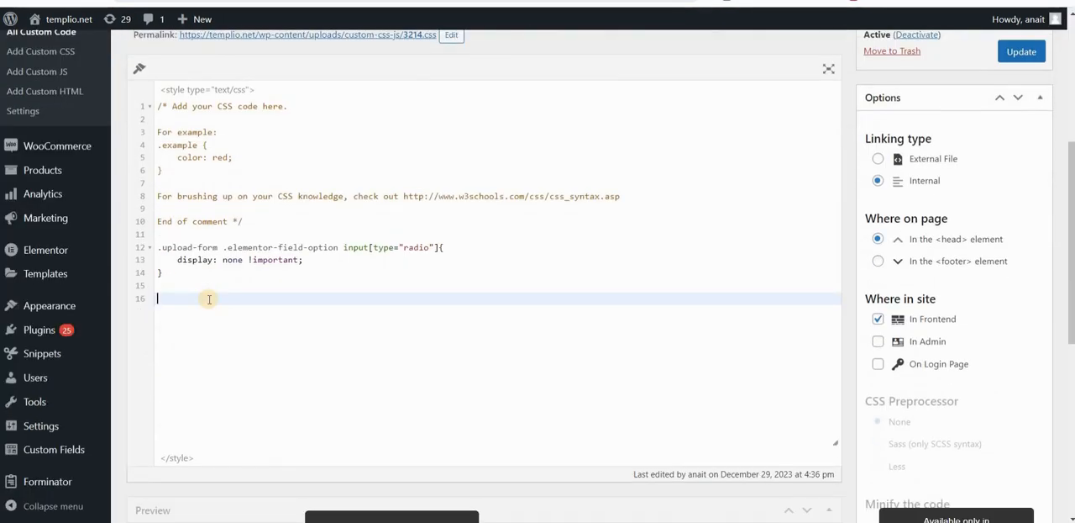
# Start an .upload-form .elementor-field-option ~ label:before rule with content '\00ad'.
pyautogui.write('.upl')
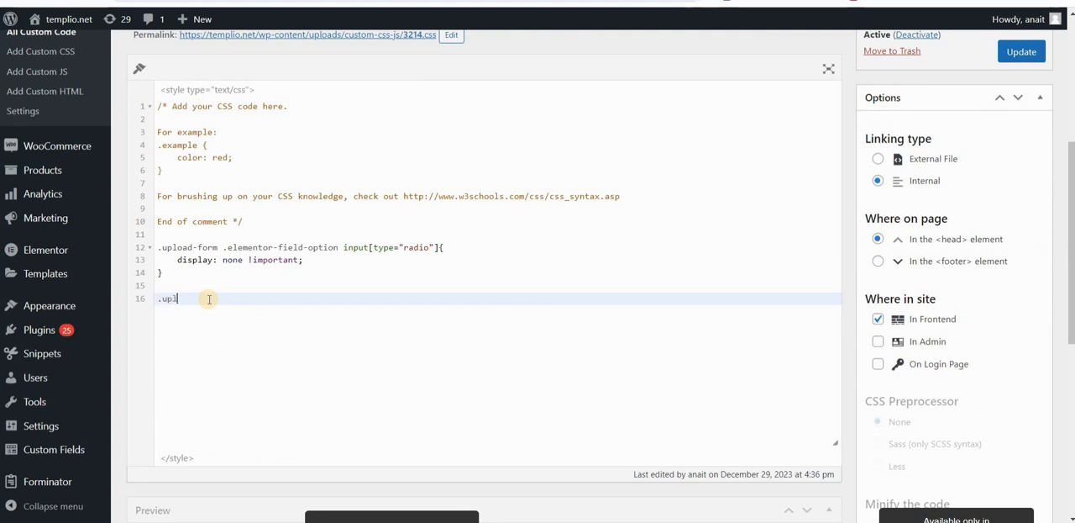
pyautogui.write('oad-form')
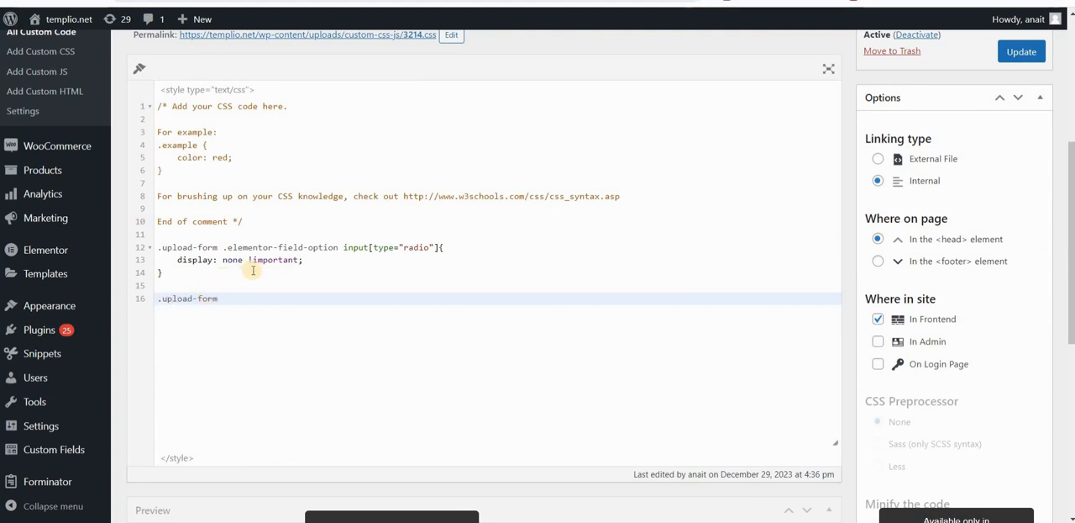
pyautogui.write('.elementor-field-option inpu')
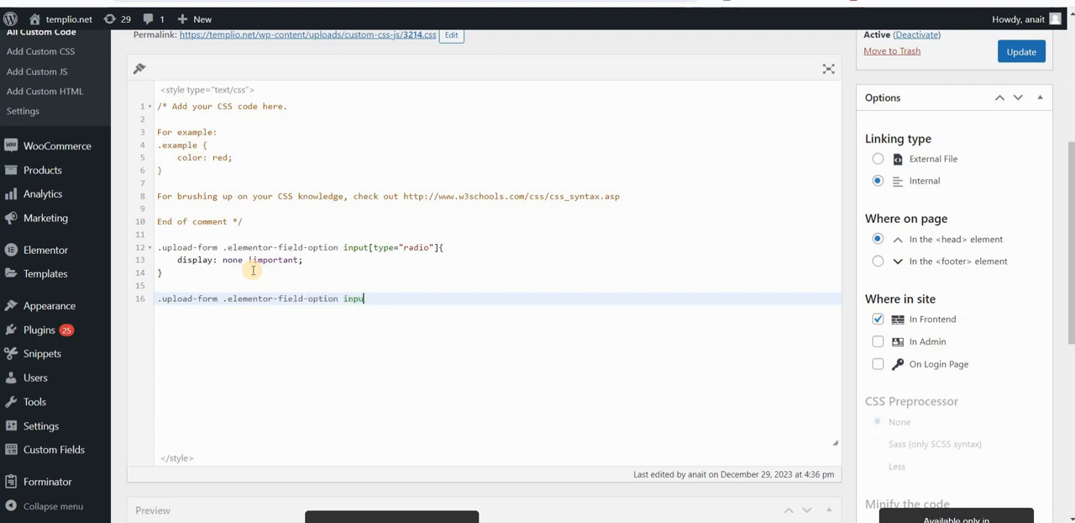
pyautogui.write('" "')
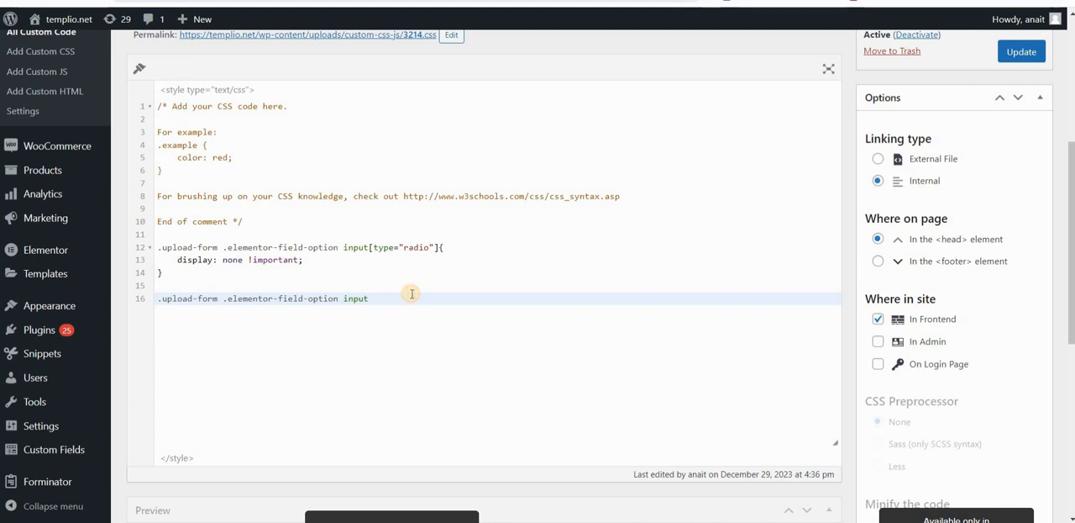
pyautogui.write('~ label')
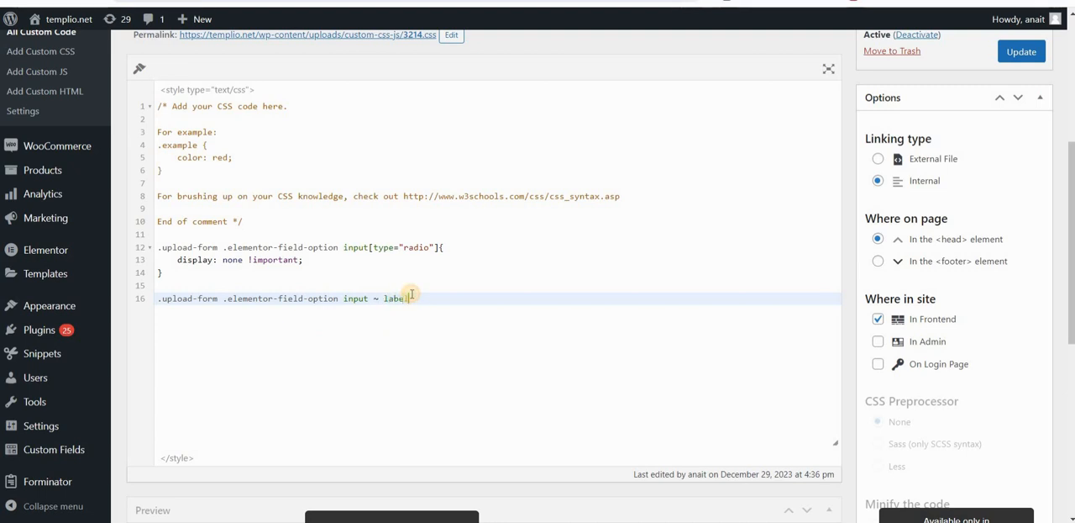
pyautogui.write(':before{')
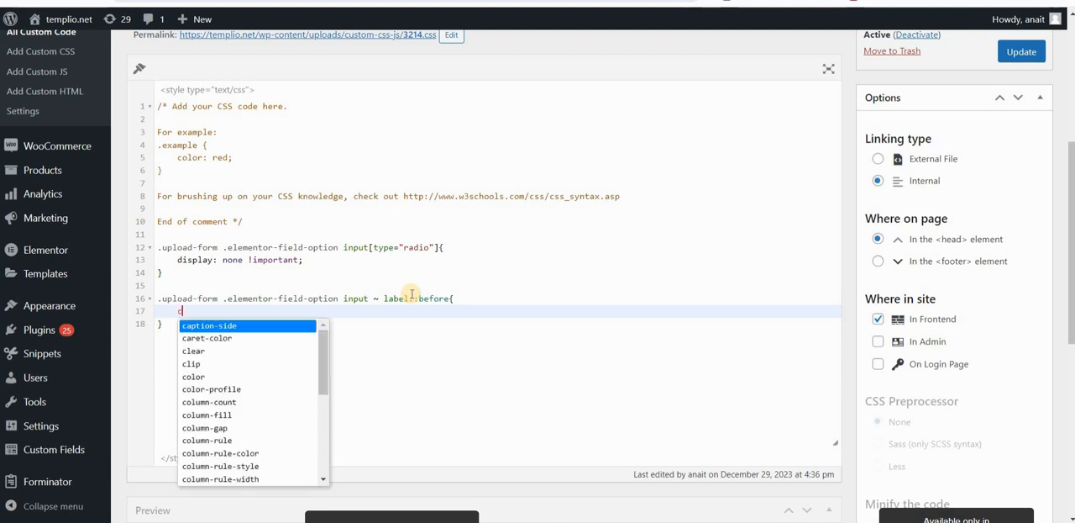
pyautogui.write('content:')
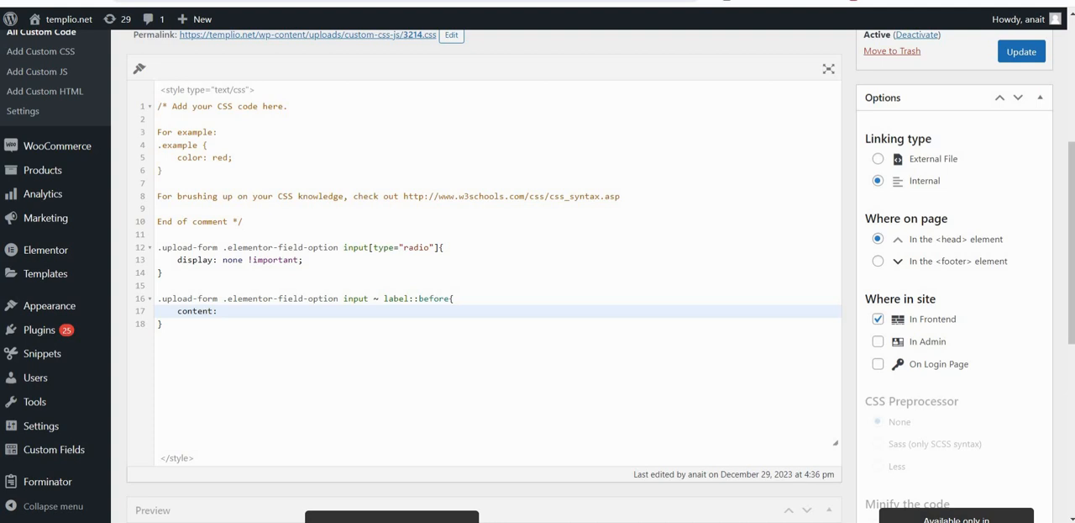
pyautogui.moveTo(228, 418)
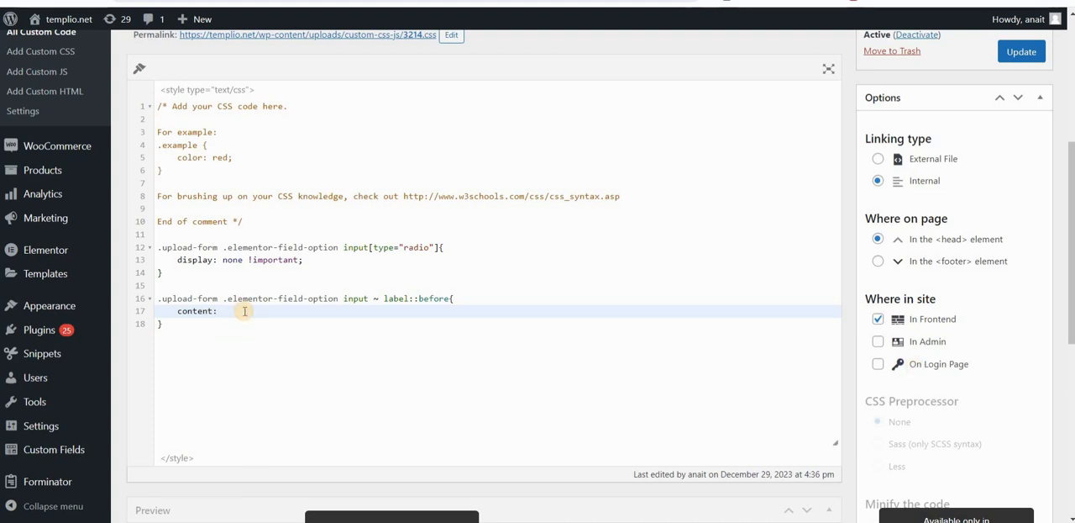
pyautogui.write("'\\00ad'")
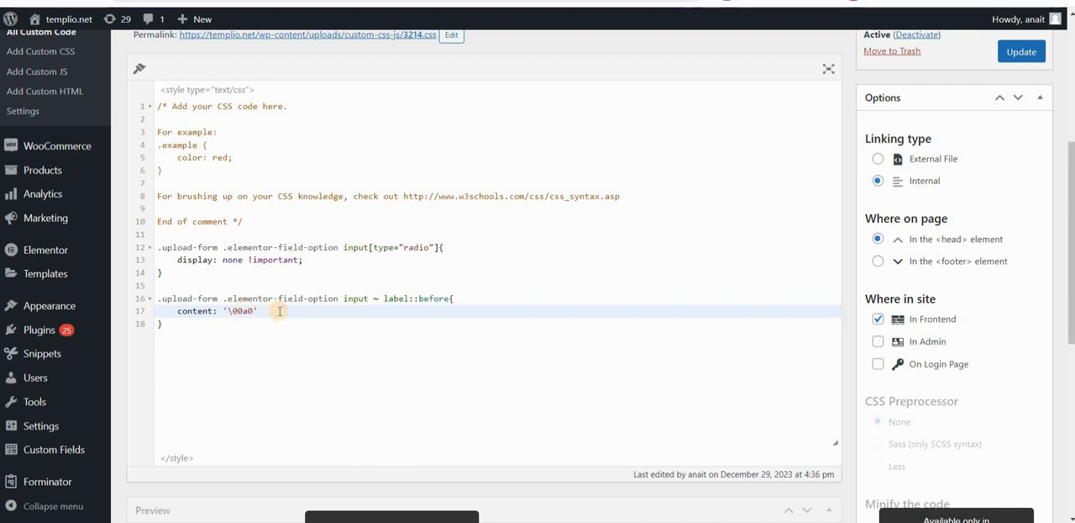
pyautogui.write(';')
pyautogui.press('Enter')
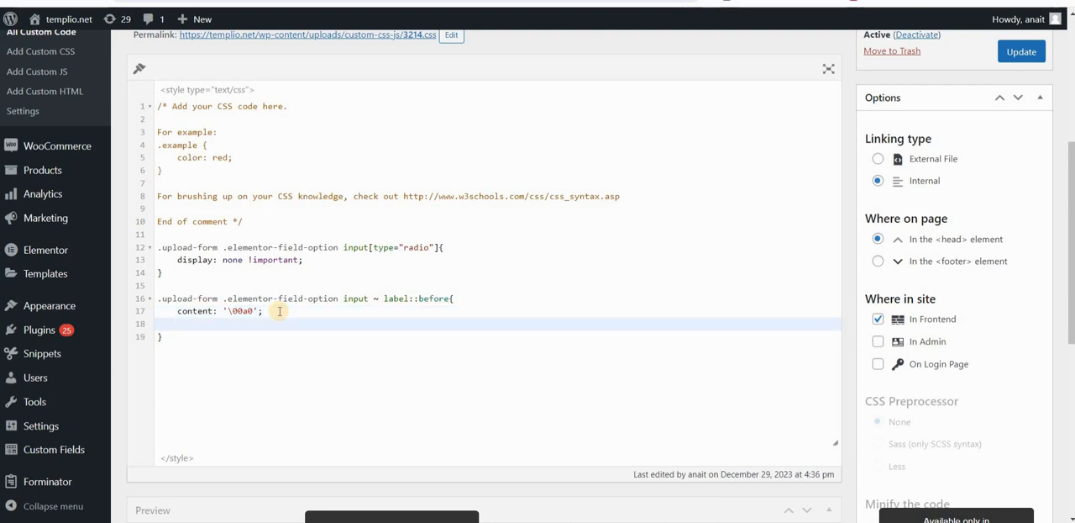
pyautogui.click(177, 324)
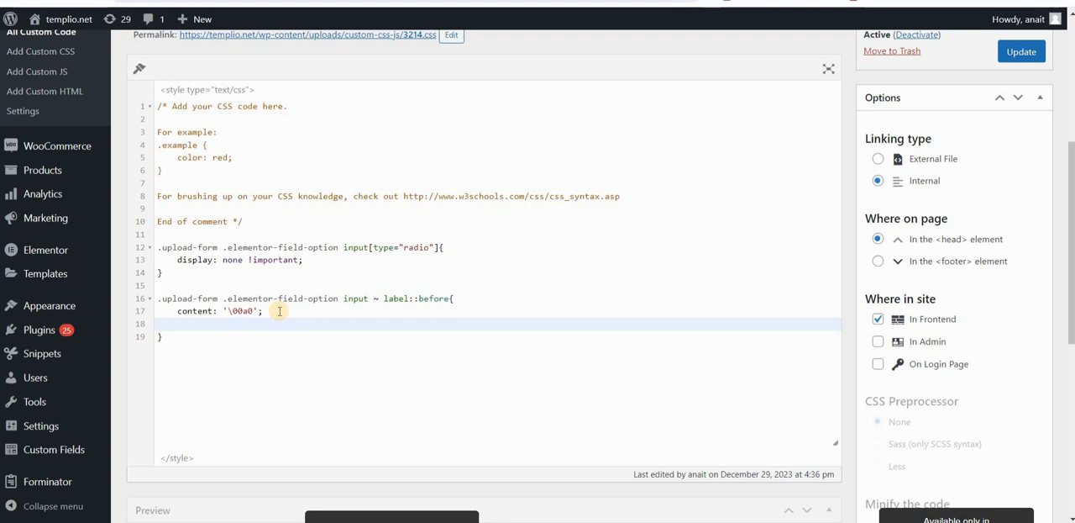
# Add FontAwesome font, inline-block display, 20px width and height, and a solid blue border.
pyautogui.write("font-family: 'F")
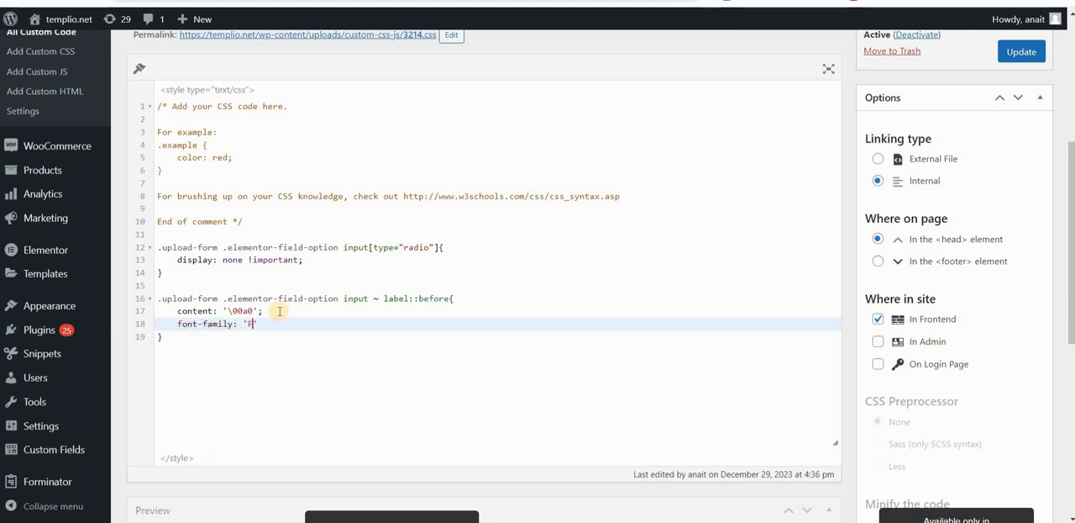
pyautogui.write('ontAwesome')
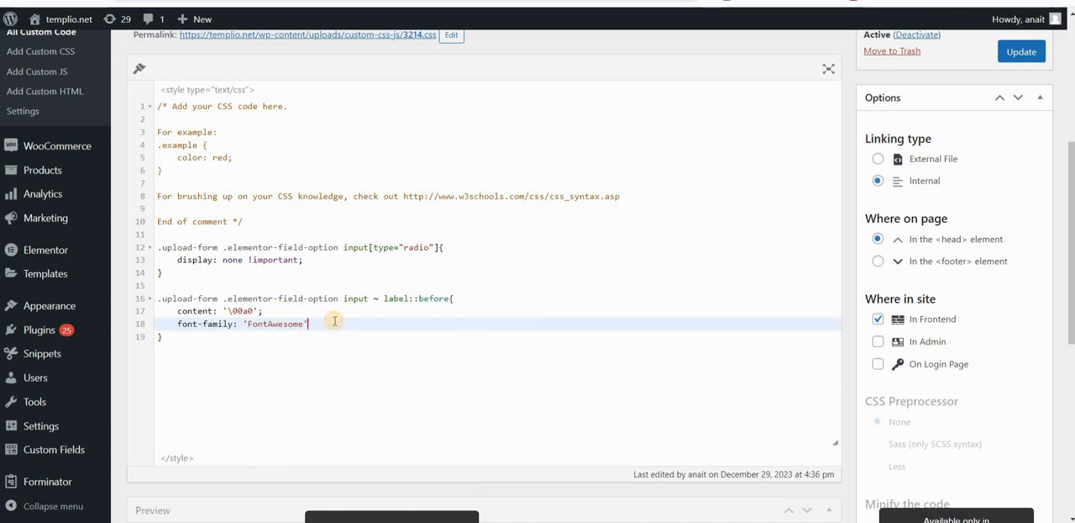
pyautogui.write('display')
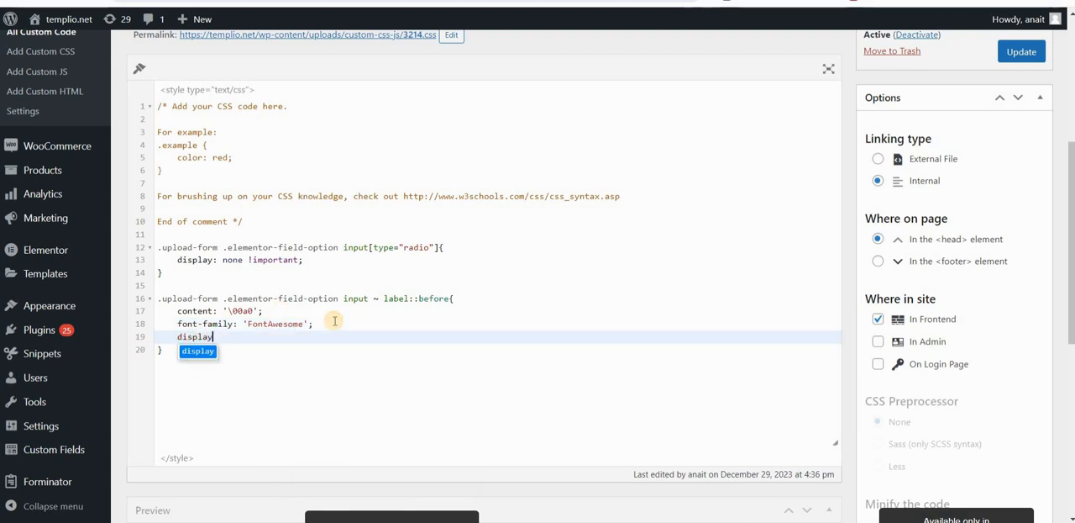
pyautogui.write(': inline-block;')
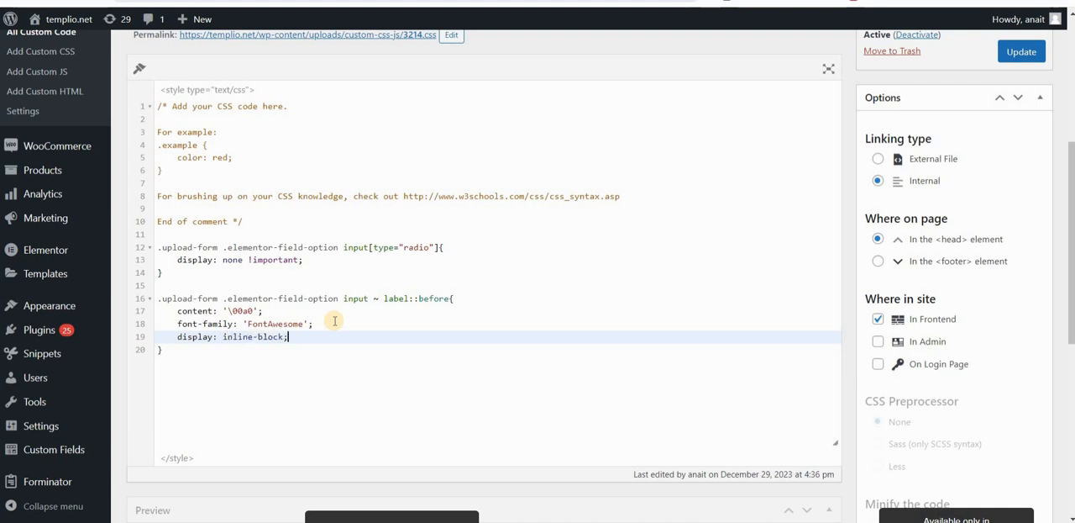
pyautogui.write('width:')
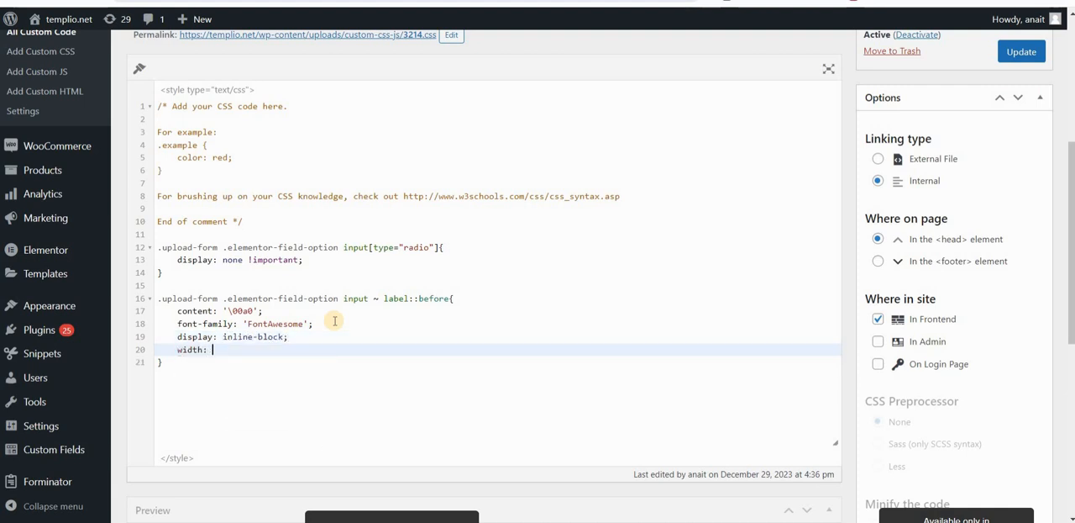
pyautogui.write('20px;')
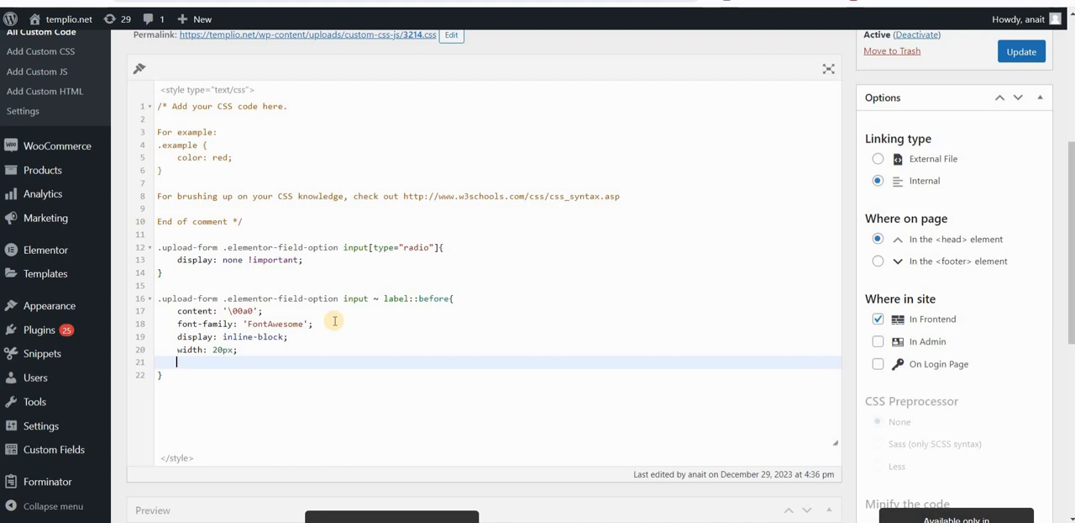
pyautogui.write('height: 2')
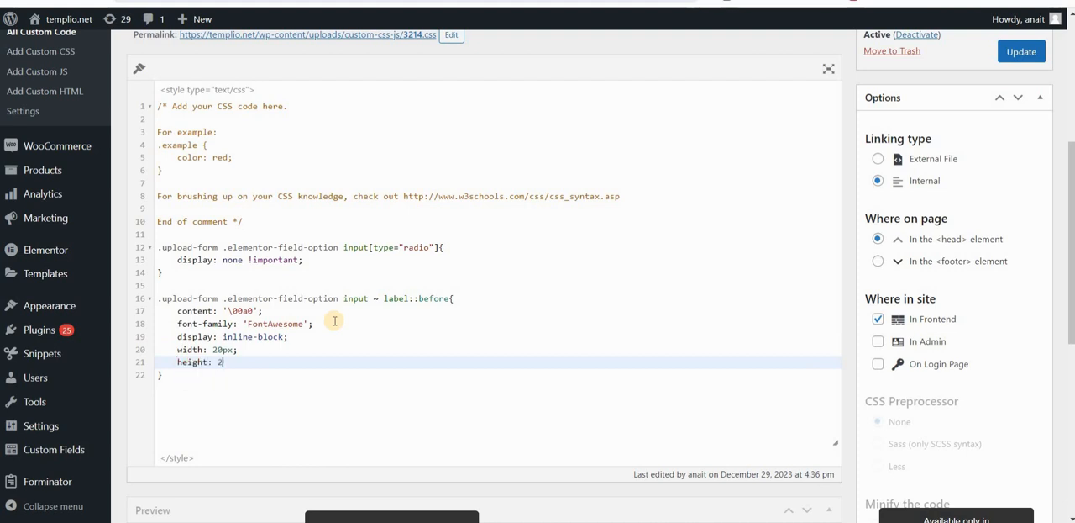
pyautogui.write('border-radius: 50%')
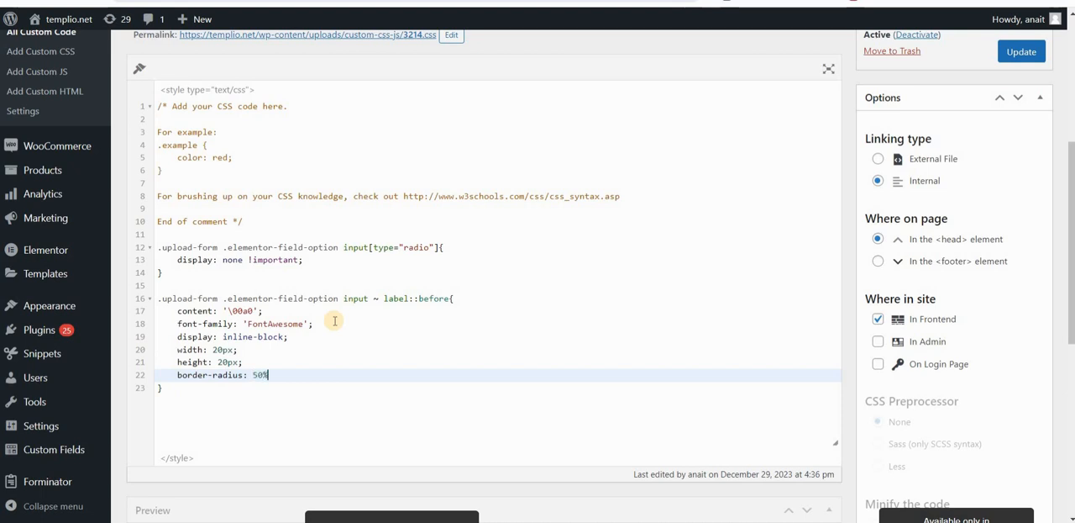
pyautogui.write('border: 2px')
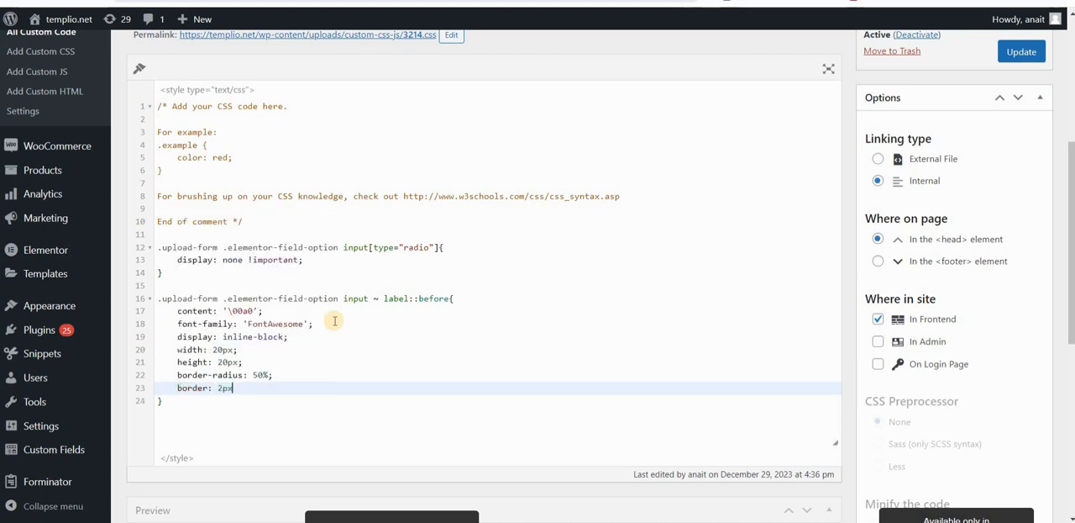
pyautogui.write('solid blue !important;')
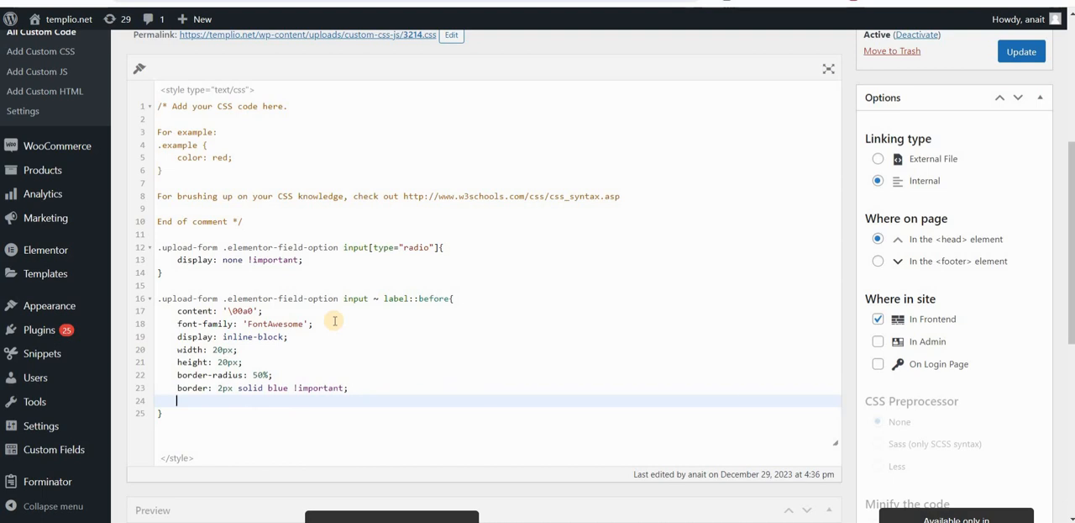
# Add font-size 14px, line-height 17px !important and a right margin, then save.
pyautogui.write('font-size')
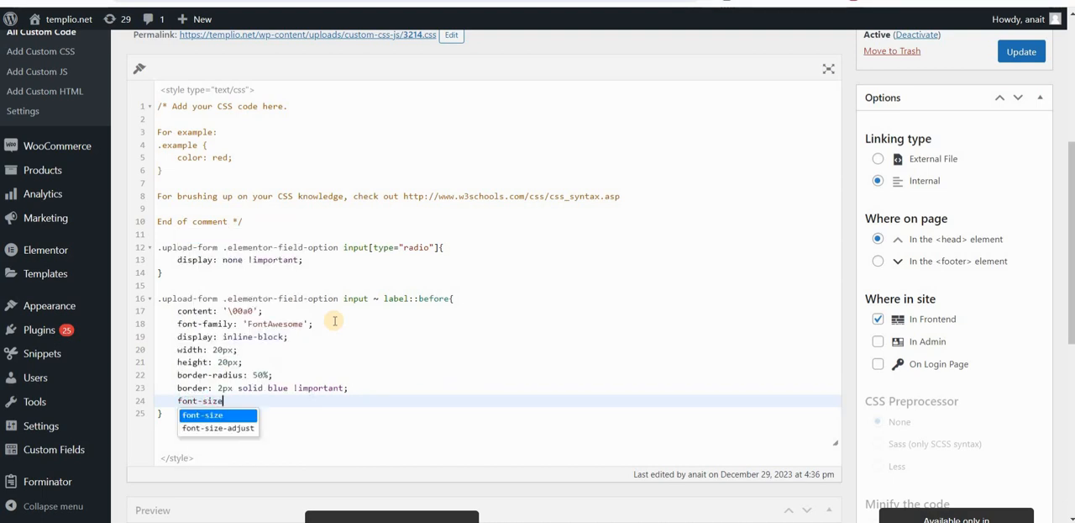
pyautogui.write(': 14px')
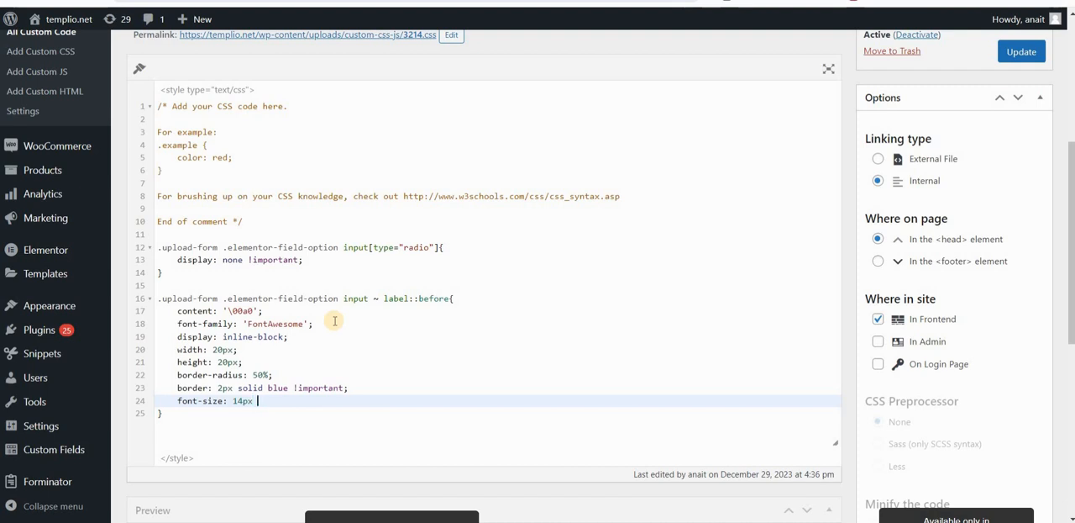
pyautogui.write('lin')
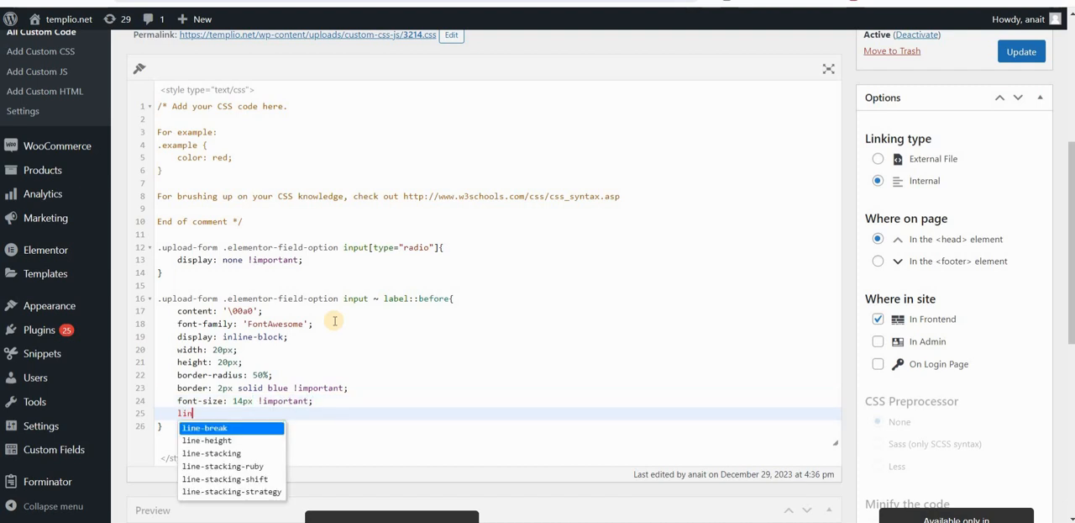
pyautogui.write('e-height: 1px')
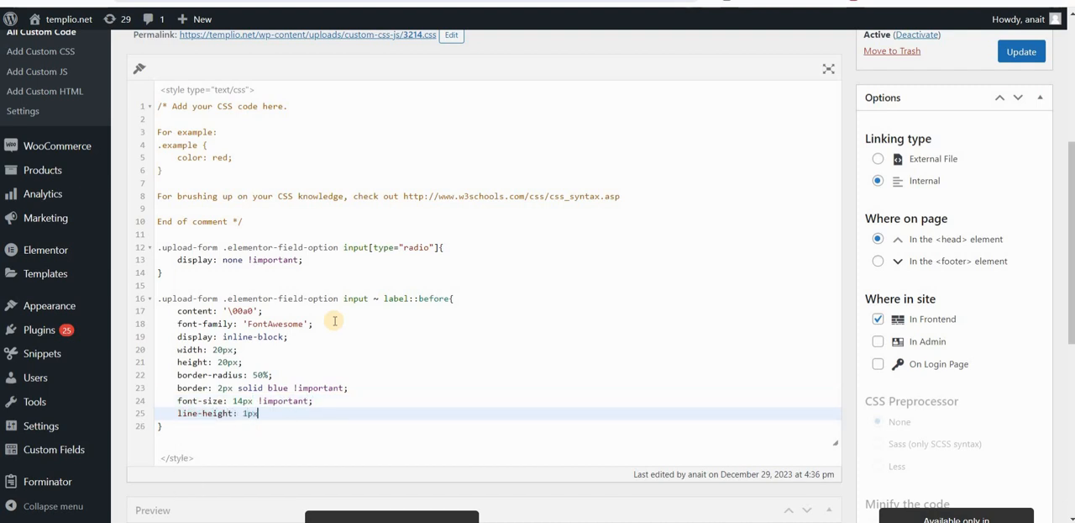
pyautogui.write('17px !')
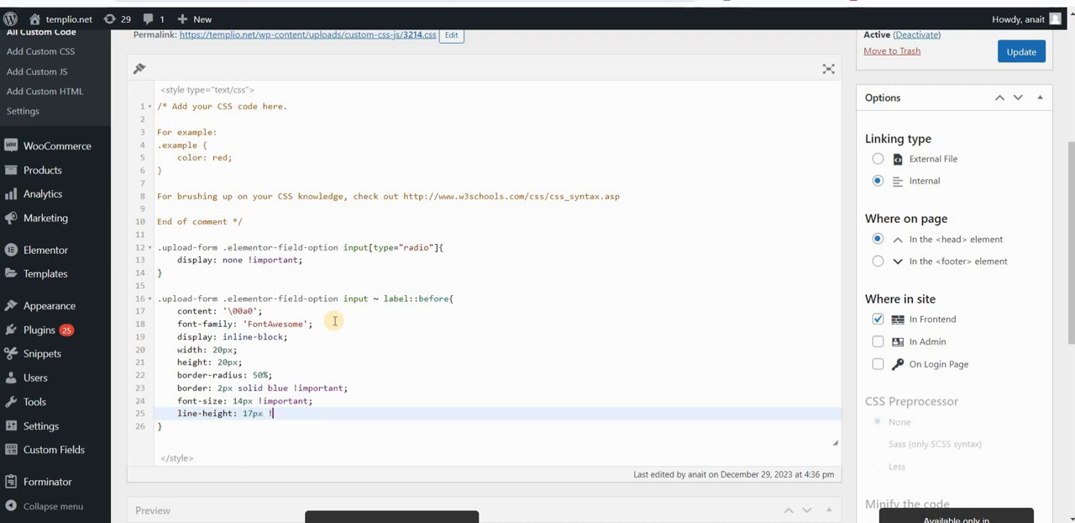
pyautogui.write('important;')
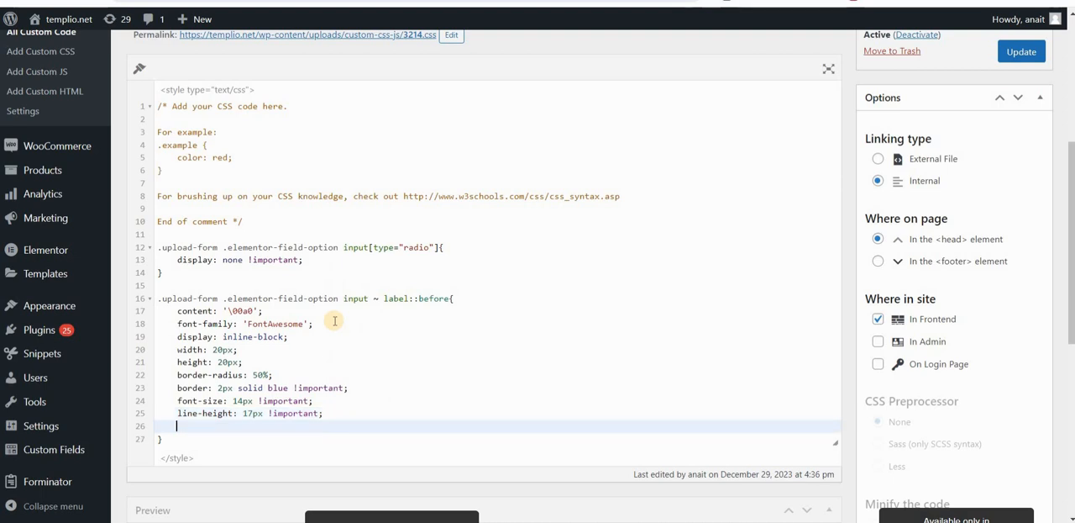
pyautogui.write('mari')
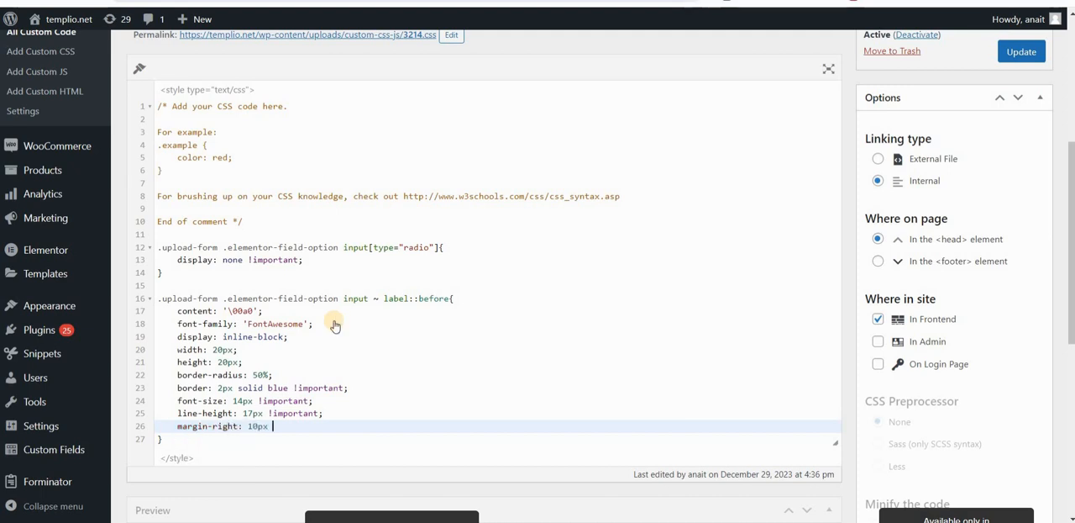
pyautogui.write('!important')
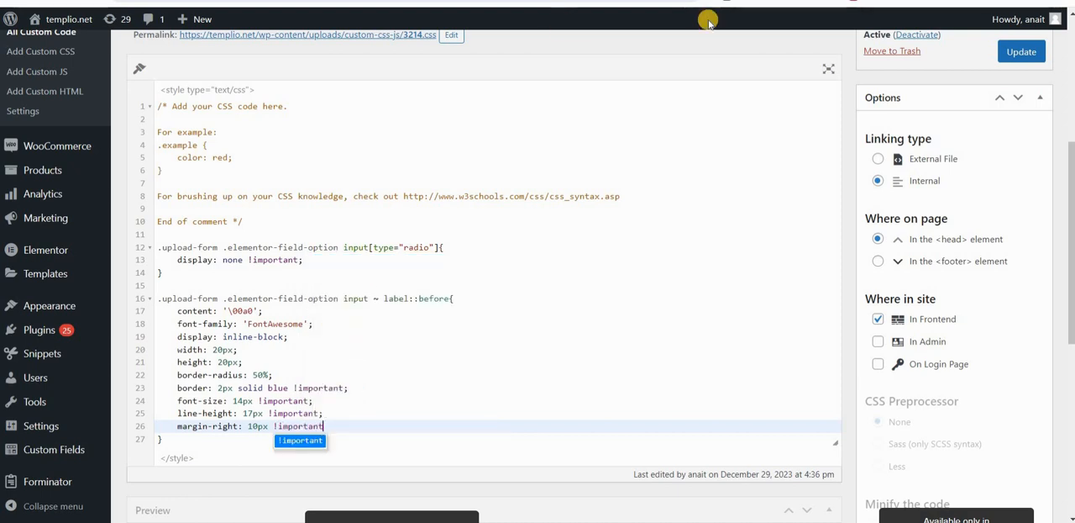
pyautogui.click(1022, 51)
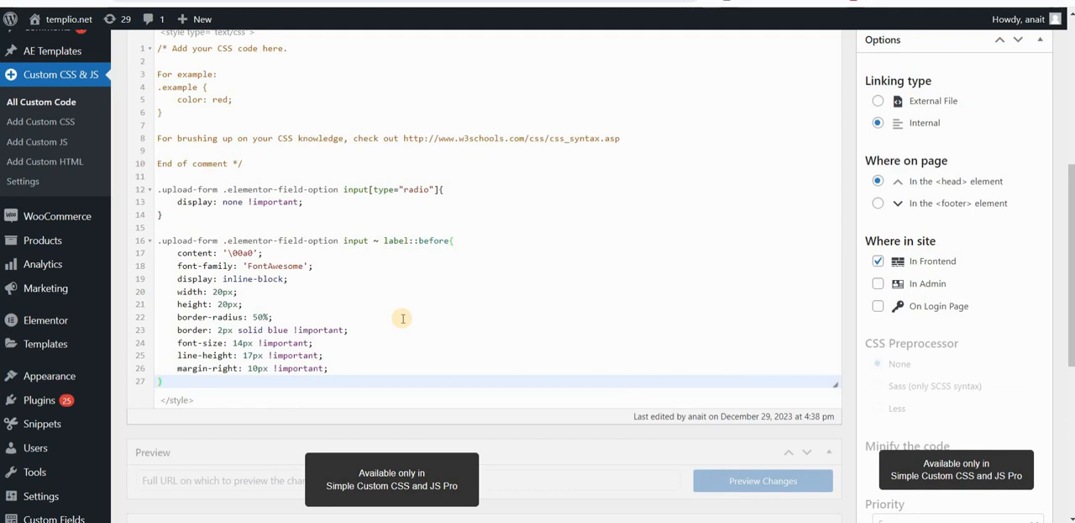
# Write an .upload-form .elementor-field-option rule with margin-bottom: 2px !important.
pyautogui.write('.u')
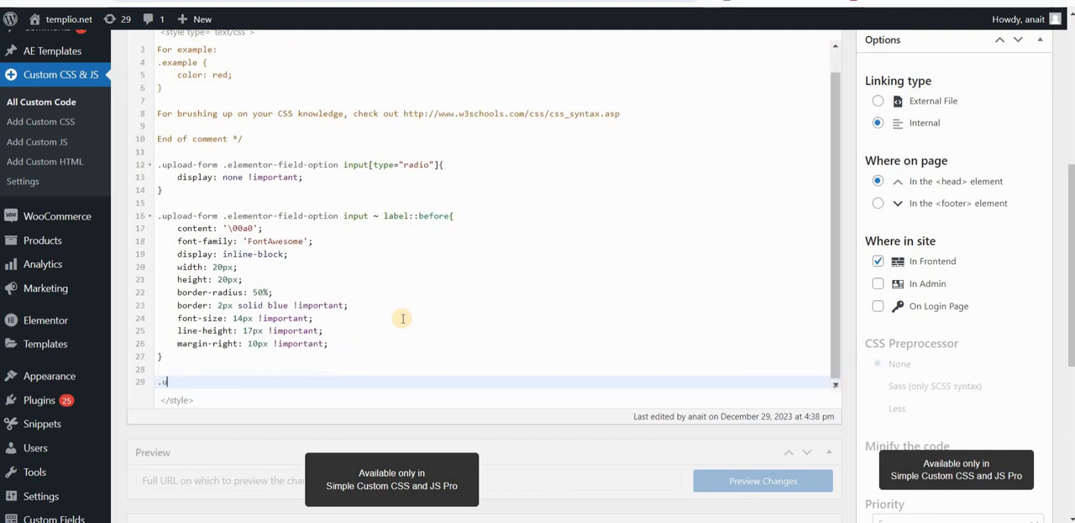
pyautogui.write('pload-form .')
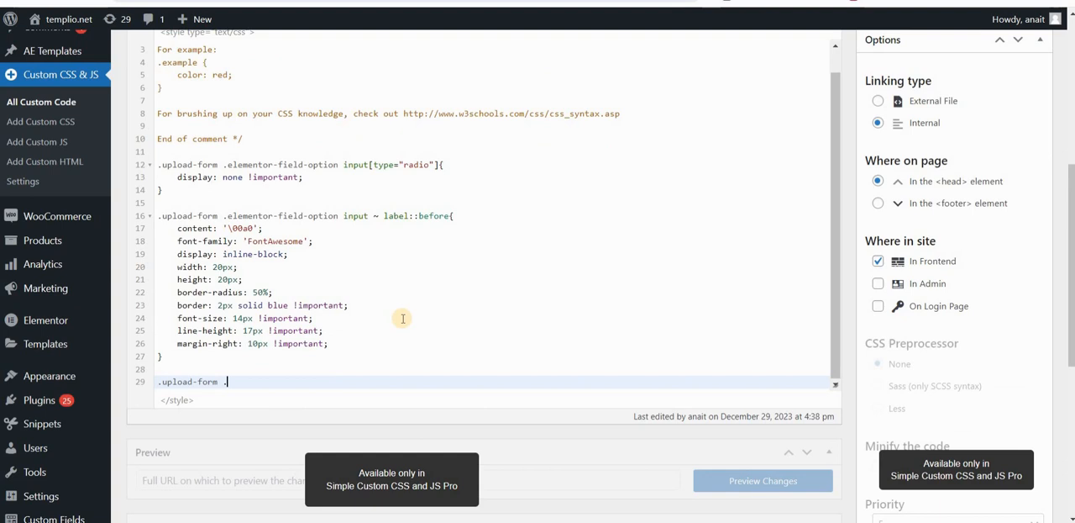
pyautogui.write('.elementor-field-option{')
pyautogui.write('margin-bo')
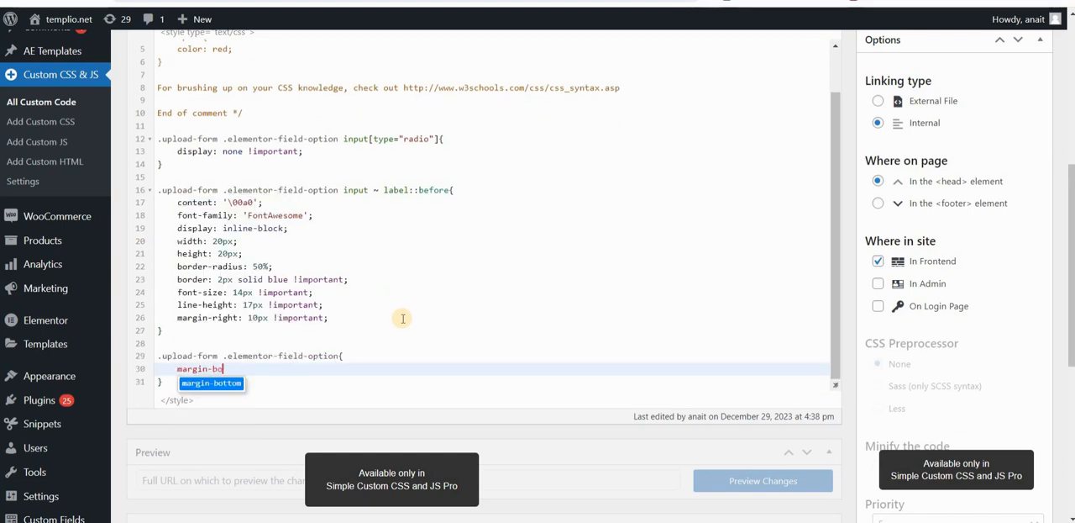
pyautogui.write('ttom: 2px !Important;')
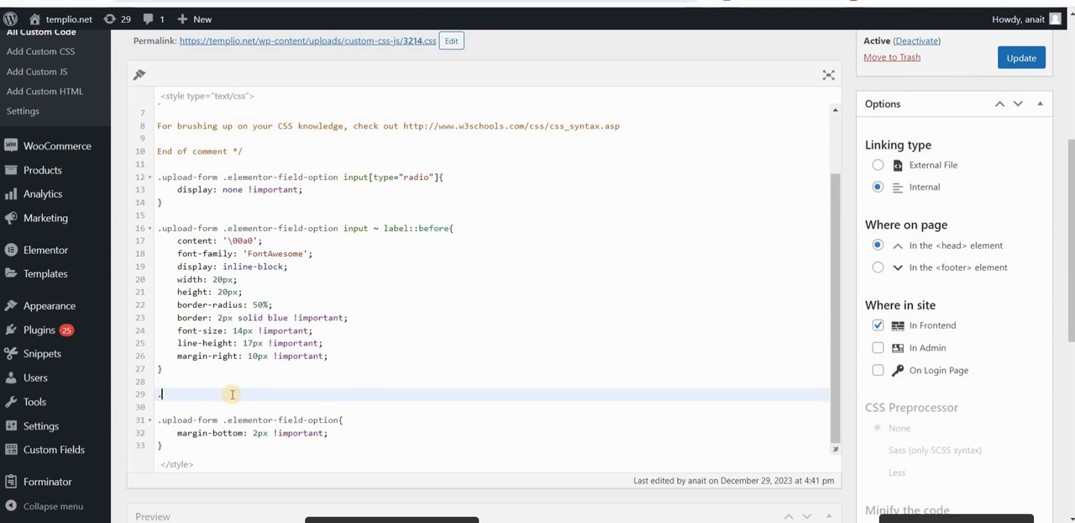
# Add and save an input:checked ~ label::before rule with content '\f00c' and color blue.
pyautogui.write('.upload-form')
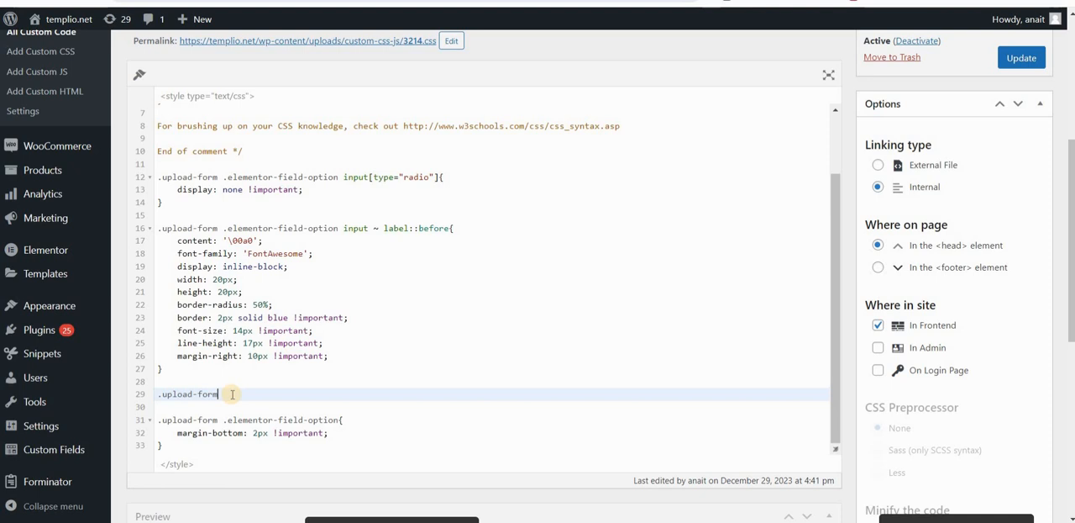
pyautogui.write('.elementor-field-option')
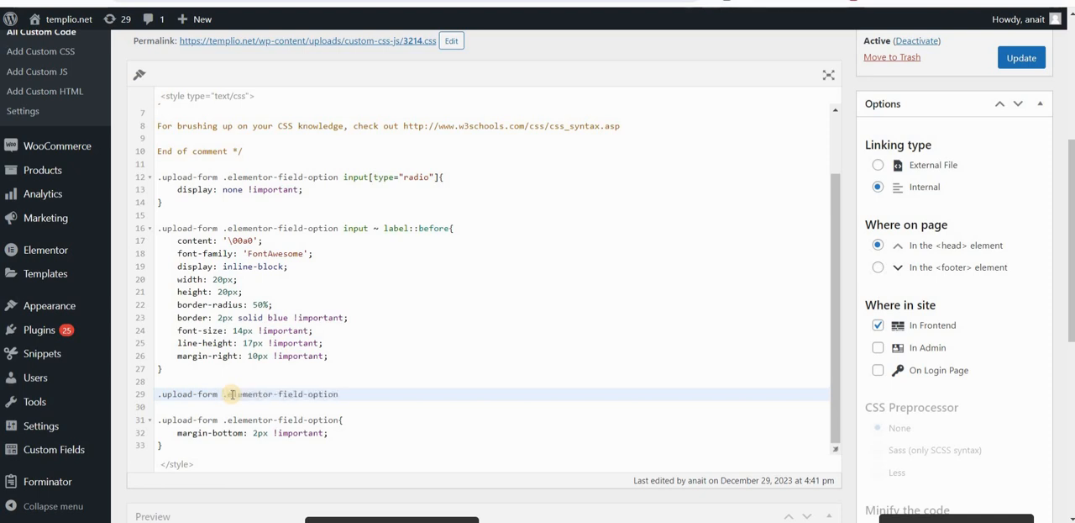
pyautogui.write('input:checked')
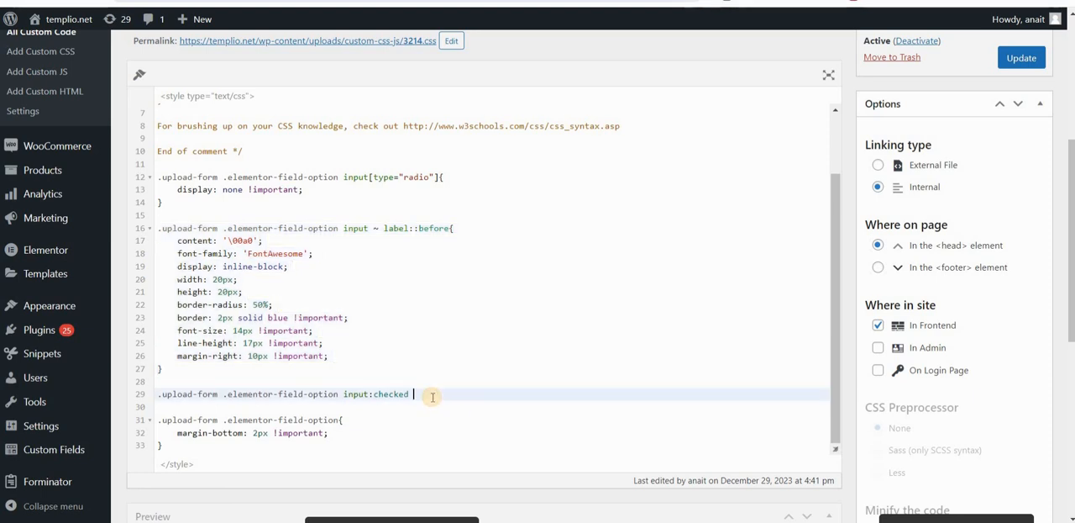
pyautogui.moveTo(364, 227)
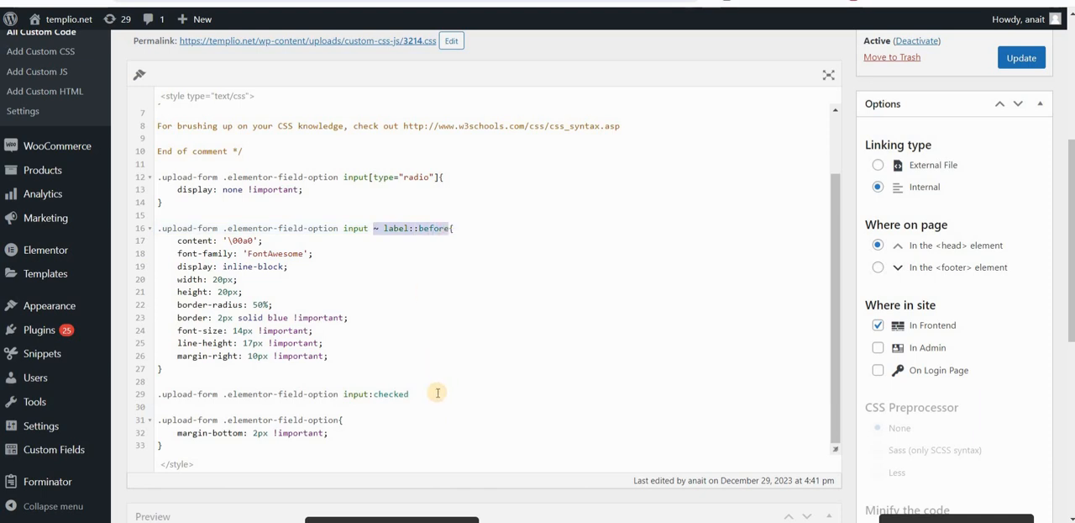
pyautogui.write('~ label::before{')
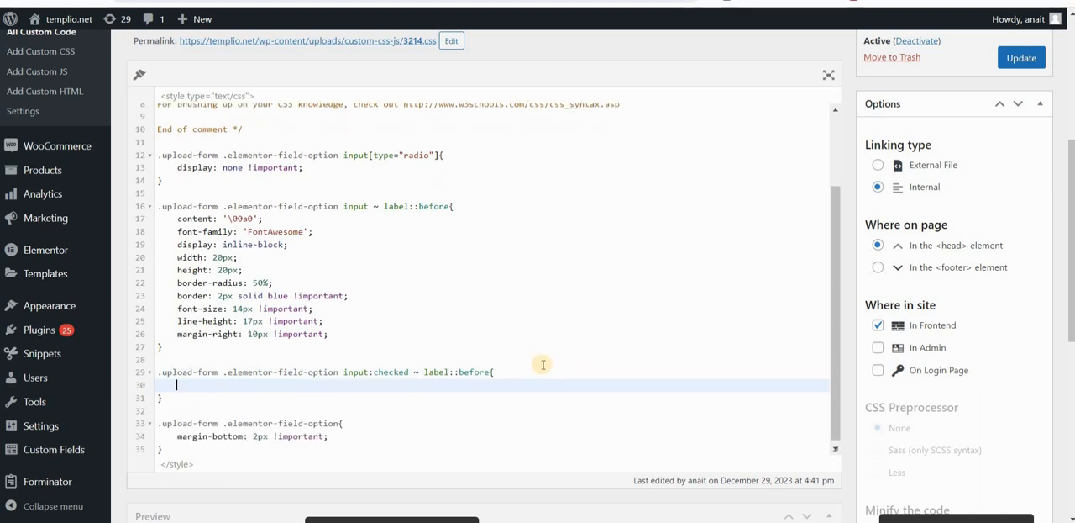
pyautogui.write('content')
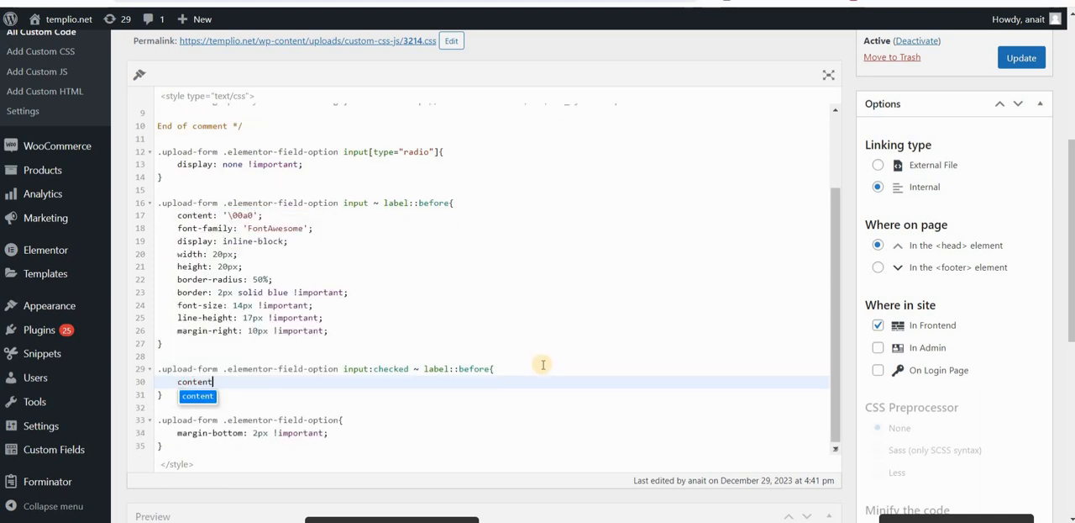
pyautogui.write(": '")
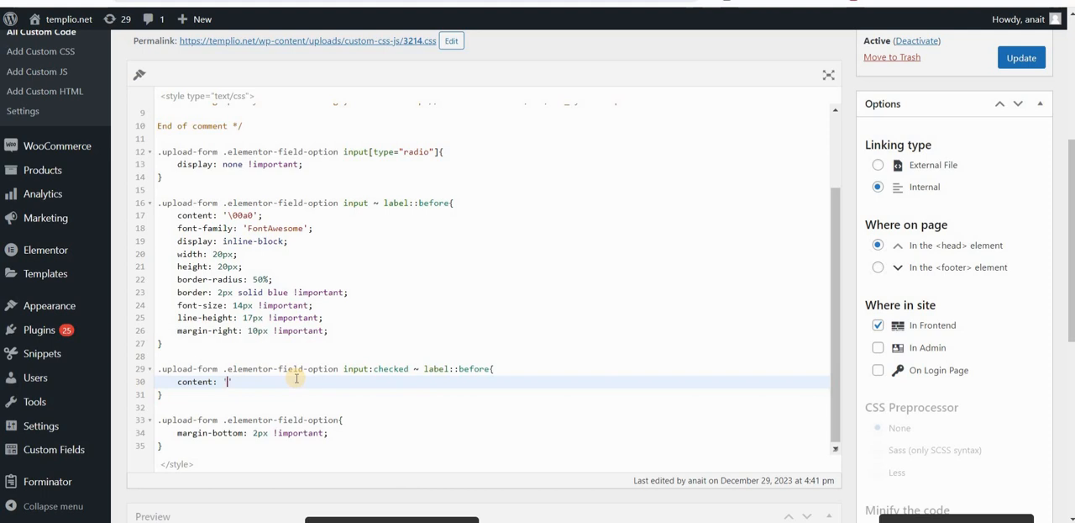
pyautogui.write("f00c';")
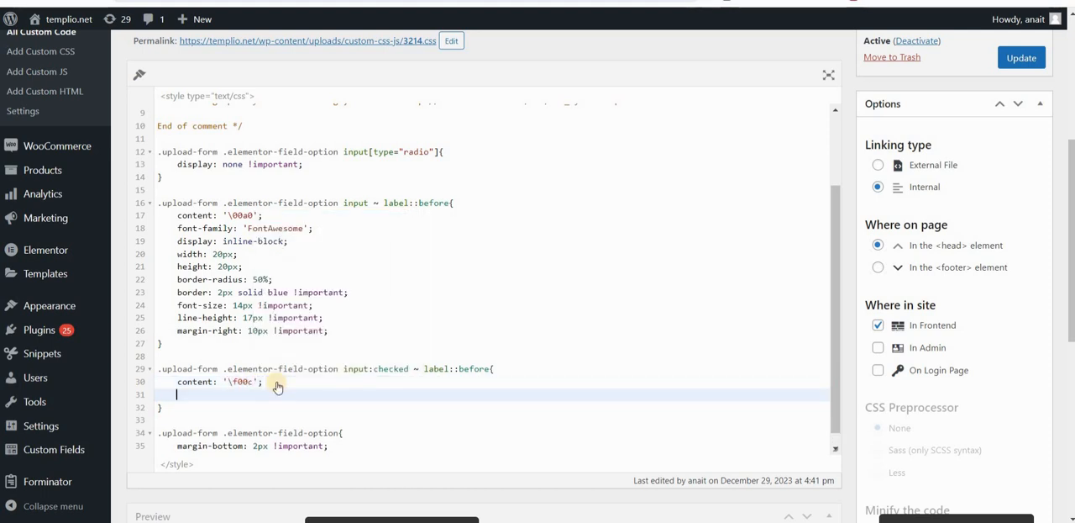
pyautogui.write('color: blue;')
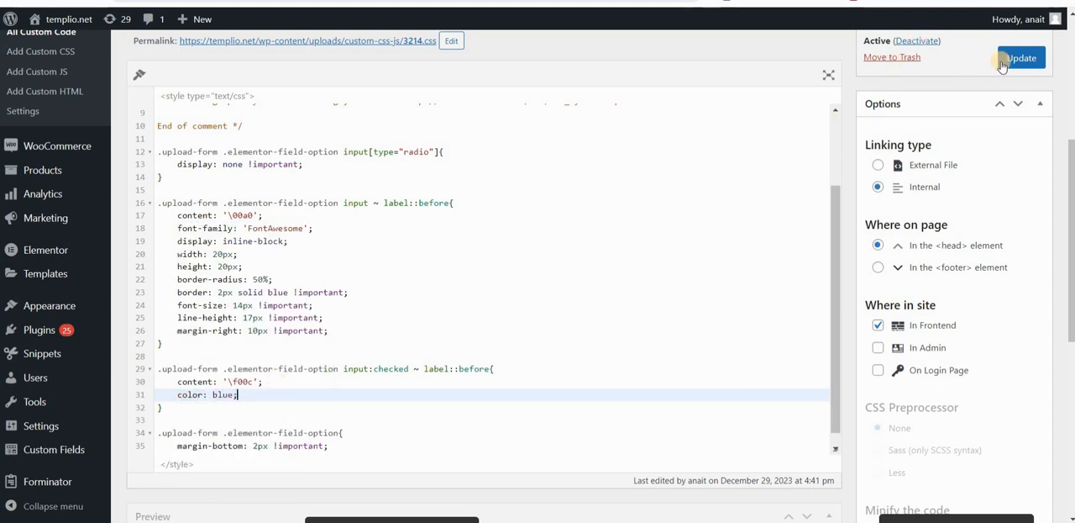
pyautogui.click(1021, 57)
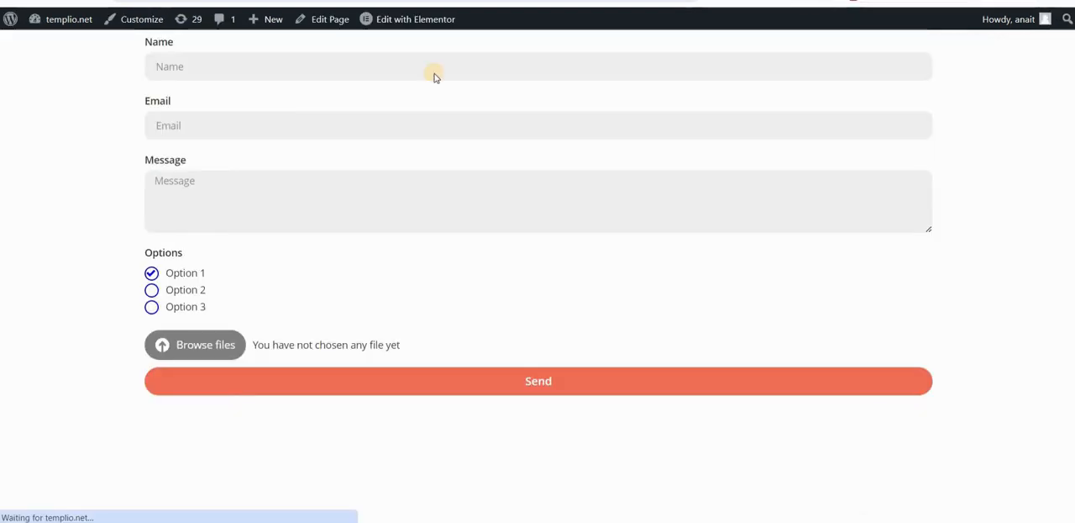
# Select Option 2 on the live form to test the check mark.
pyautogui.click(151, 289)
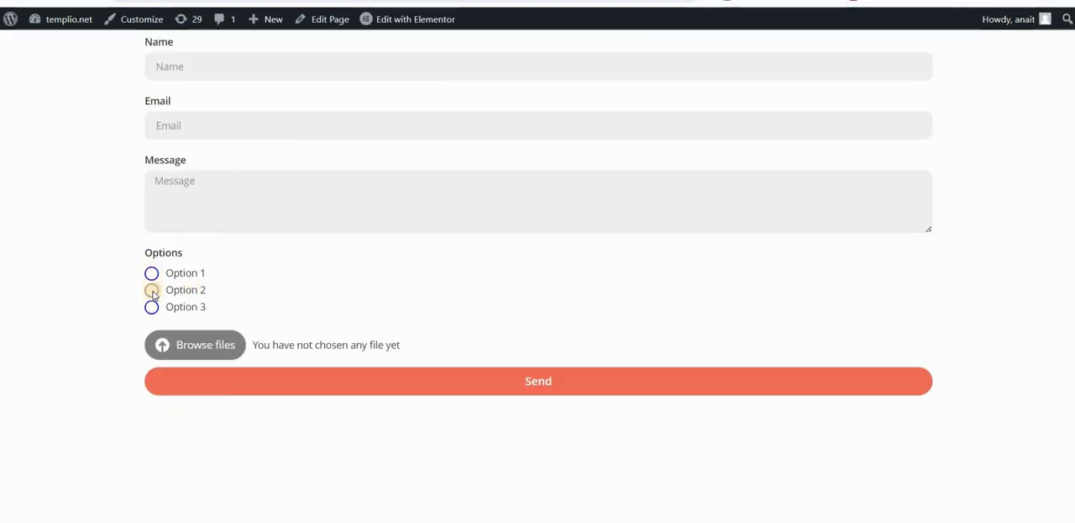
pyautogui.click(151, 289)
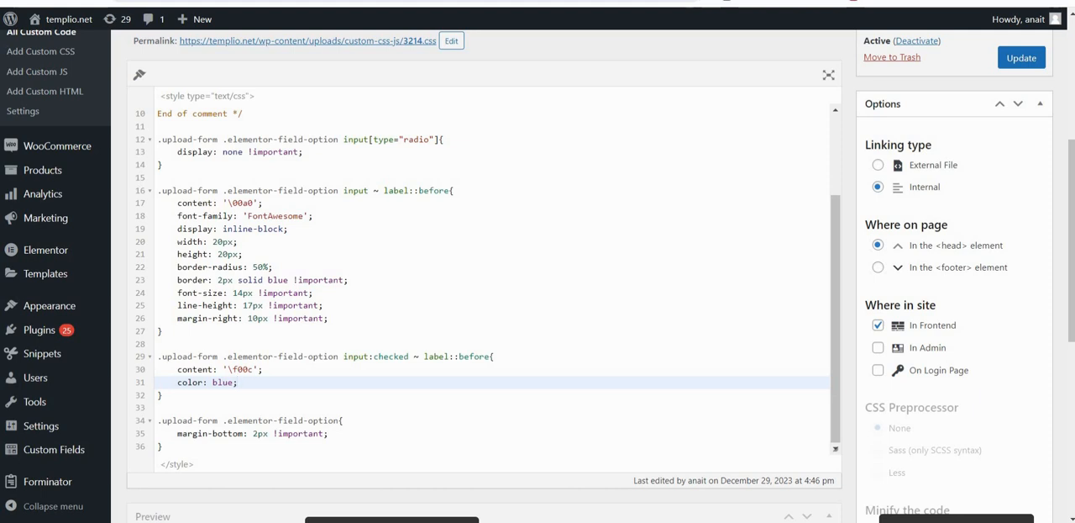
# Replace the checked rule's content with background-image url of upload-icon-custom-white-20px-01.svg.
pyautogui.click(236, 383)
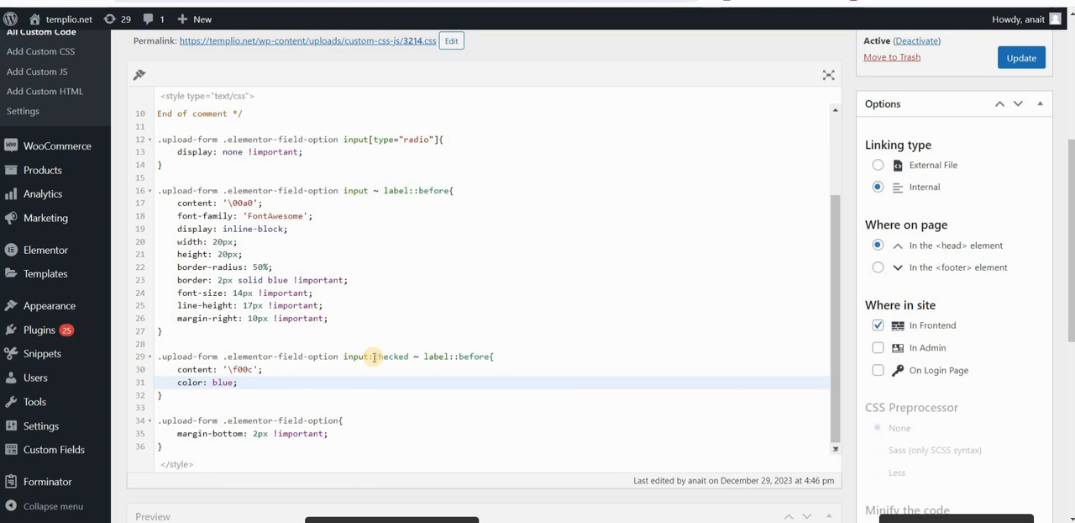
pyautogui.doubleClick(391, 356)
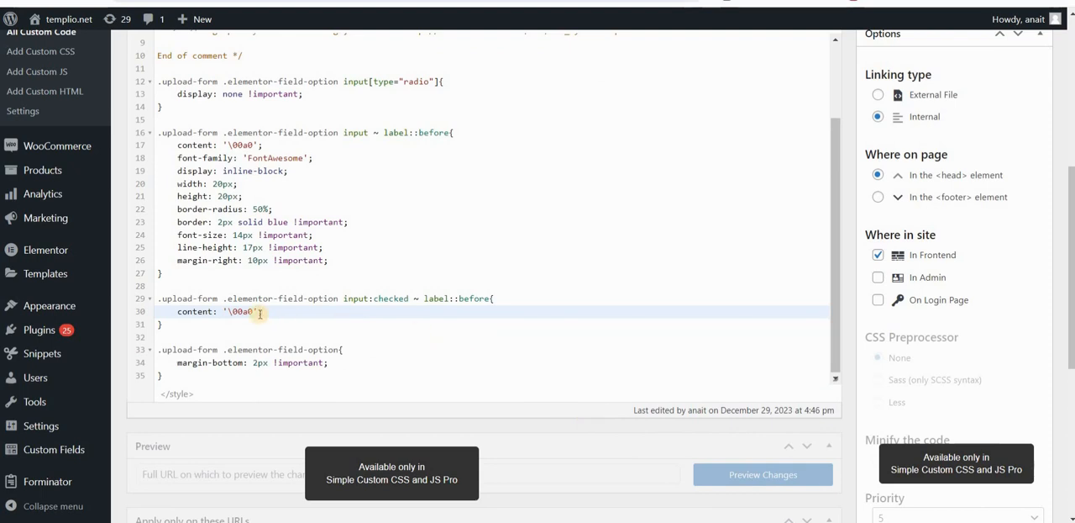
pyautogui.doubleClick(241, 311)
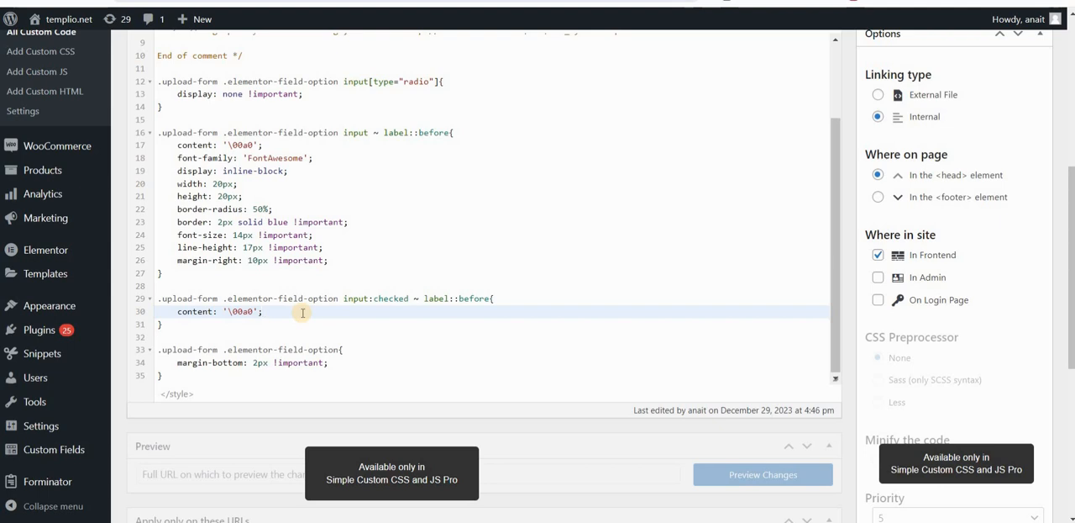
pyautogui.write('background')
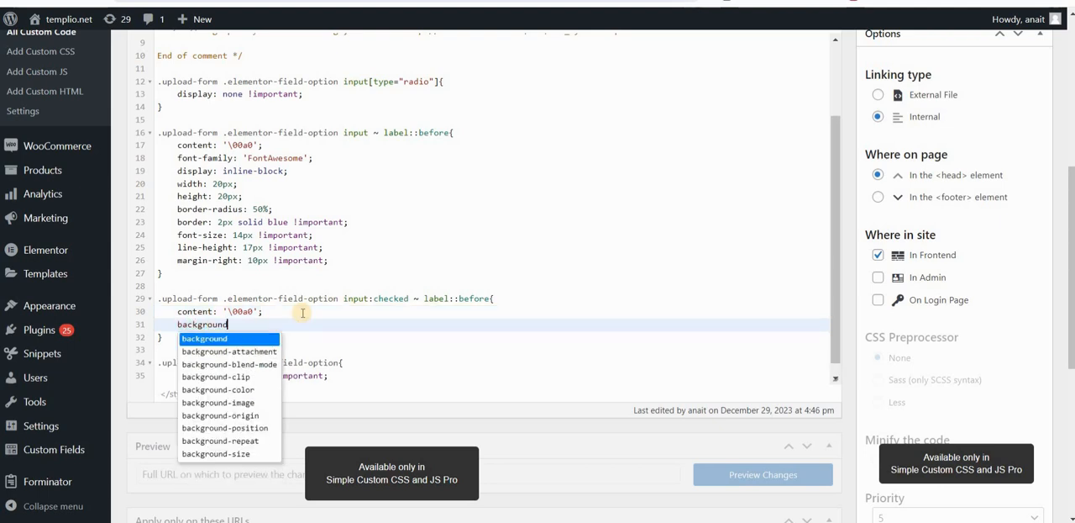
pyautogui.click(218, 401)
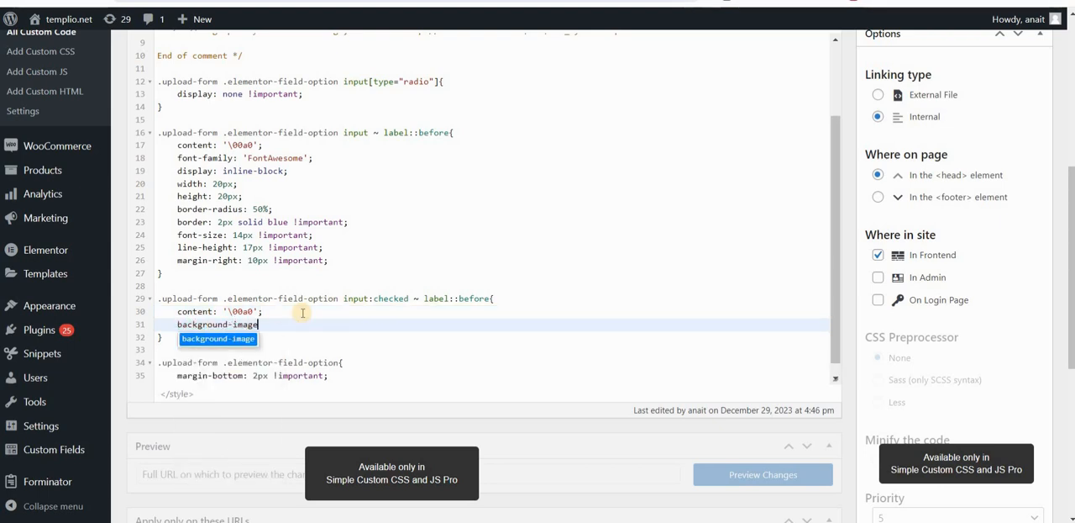
pyautogui.write(': url')
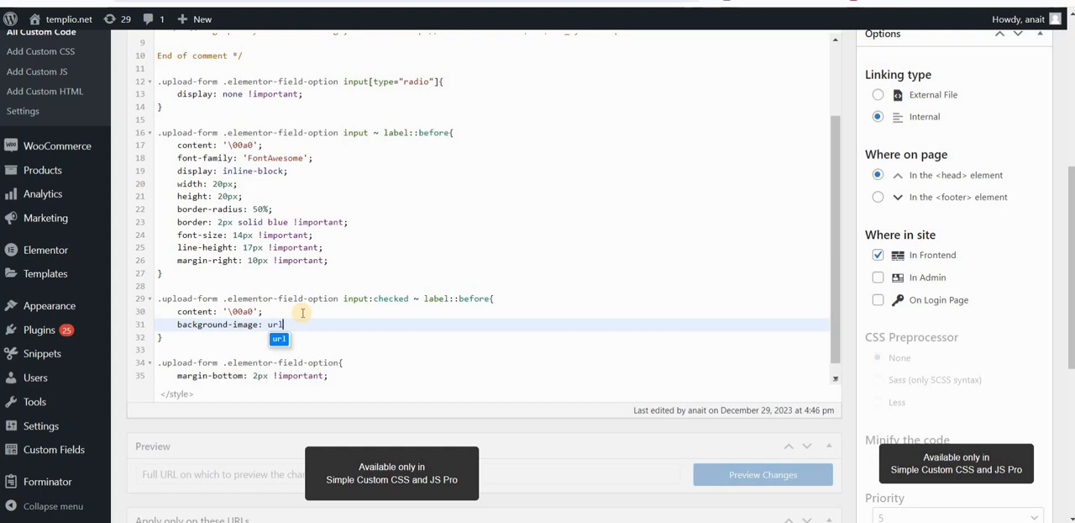
pyautogui.write('()')
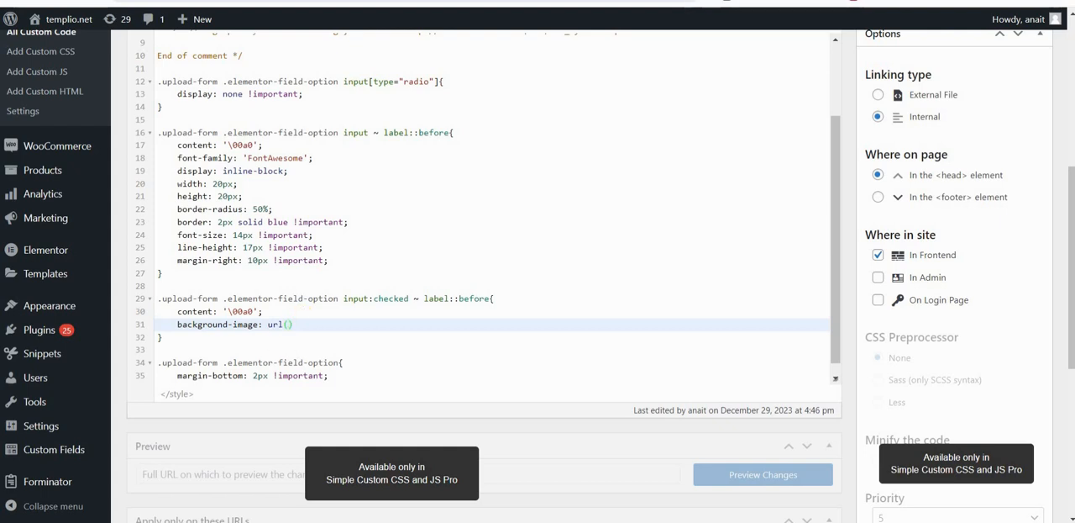
pyautogui.click(285, 324)
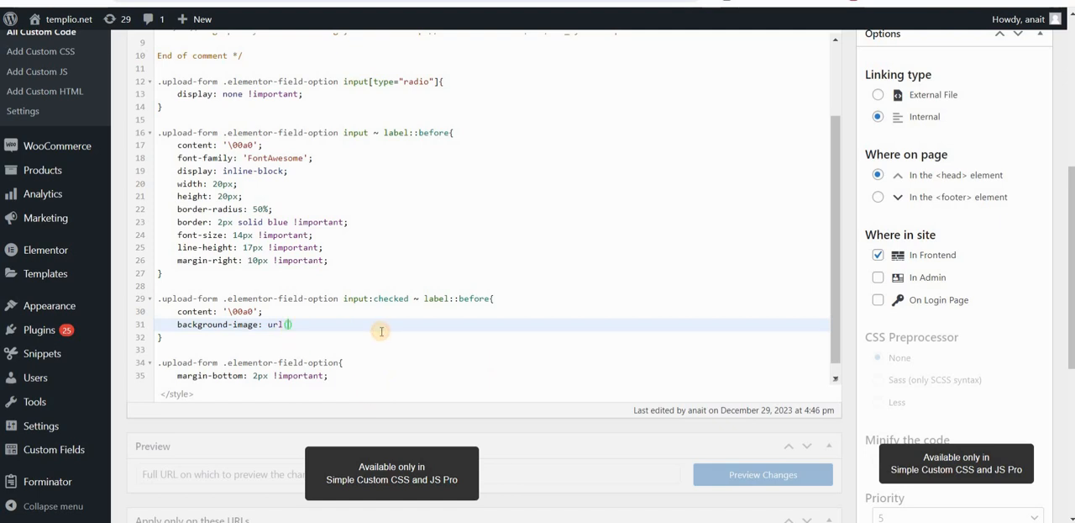
pyautogui.write("https://templio.net/wp-content/uploads/2023/12/upload-icon-custom-white-20px-01.svg'")
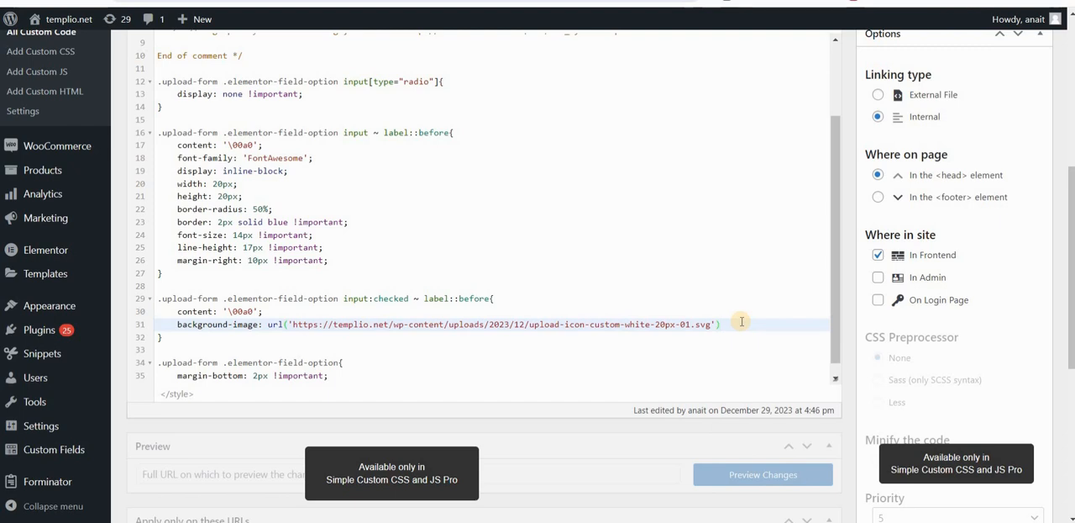
# Add background-repeat no-repeat, background-size cover !important, and background-color blue.
pyautogui.write('ba')
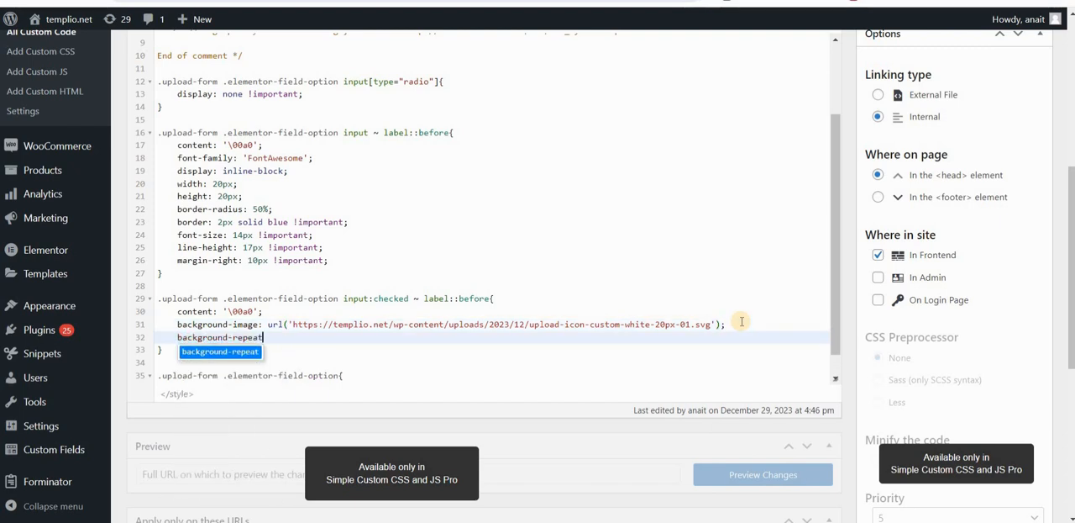
pyautogui.write(': no-repeat;')
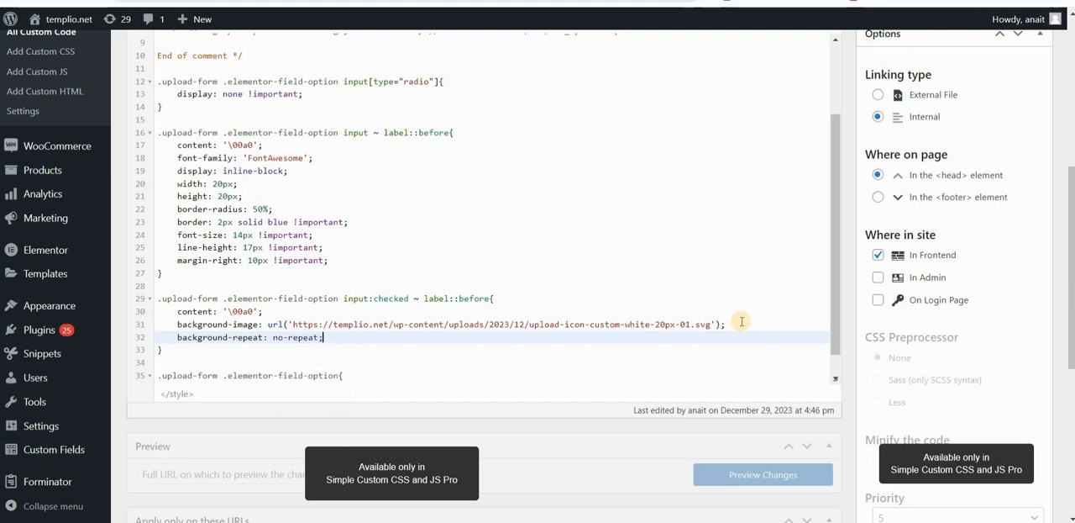
pyautogui.write('background-')
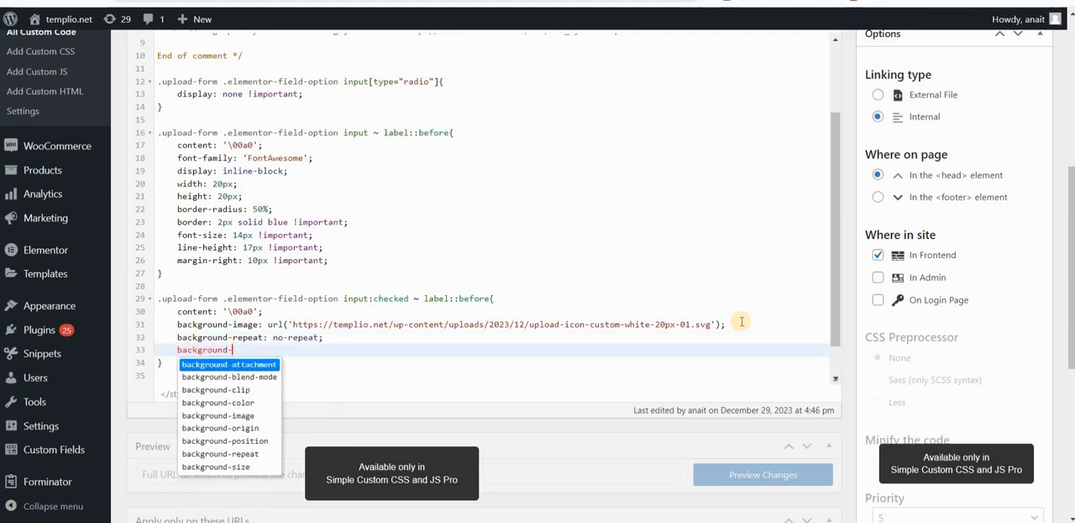
pyautogui.click(215, 467)
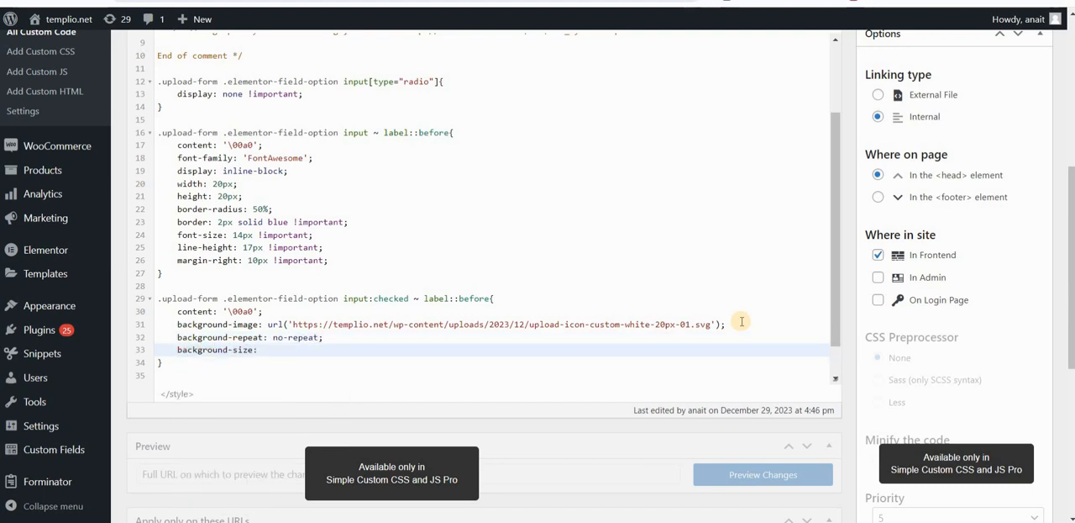
pyautogui.write('cover')
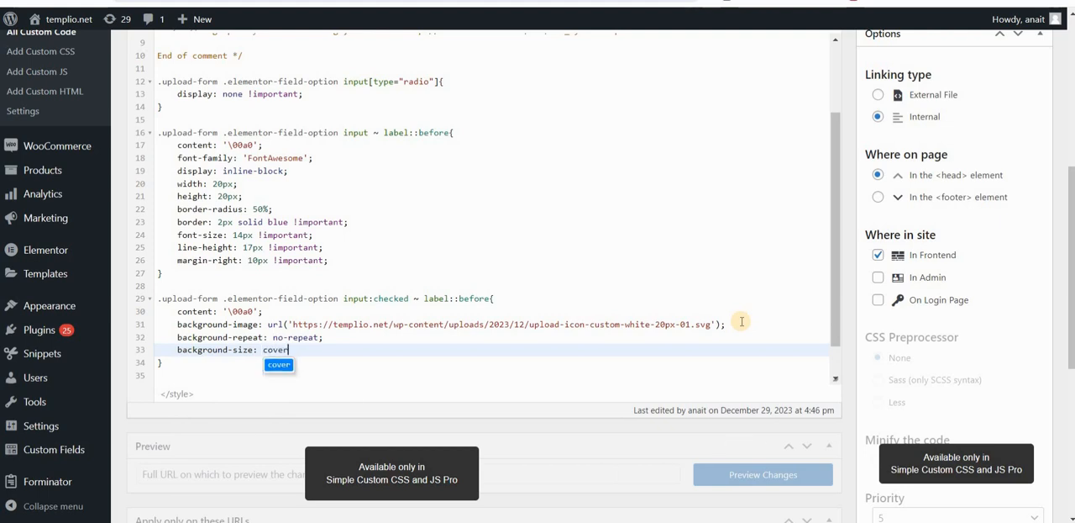
pyautogui.write('!important;')
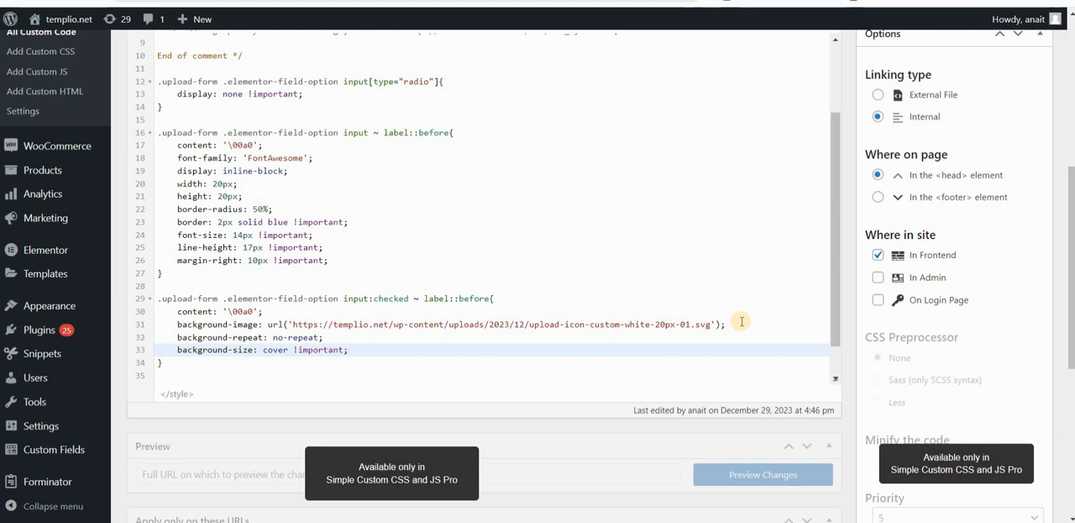
pyautogui.click(348, 350)
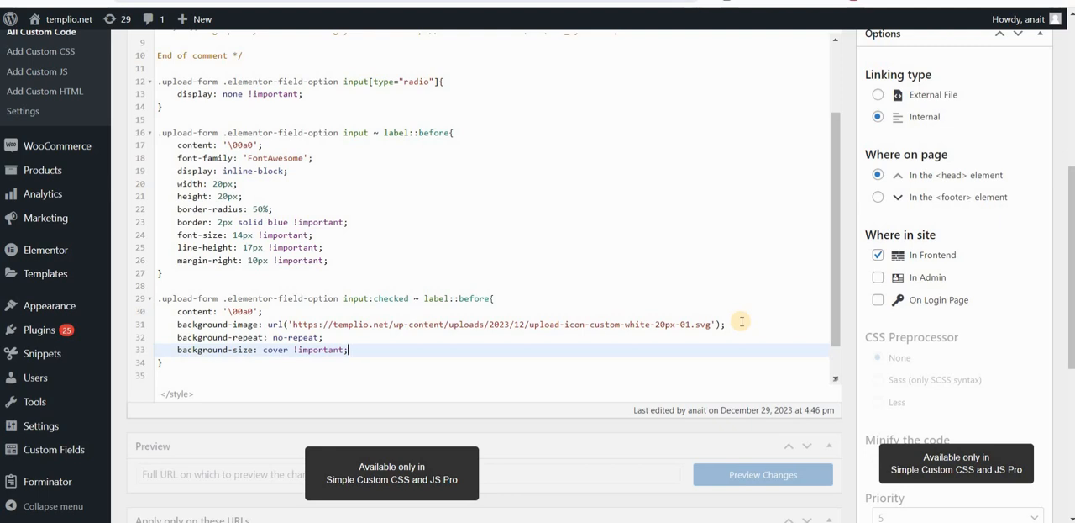
pyautogui.write('background-color: red')
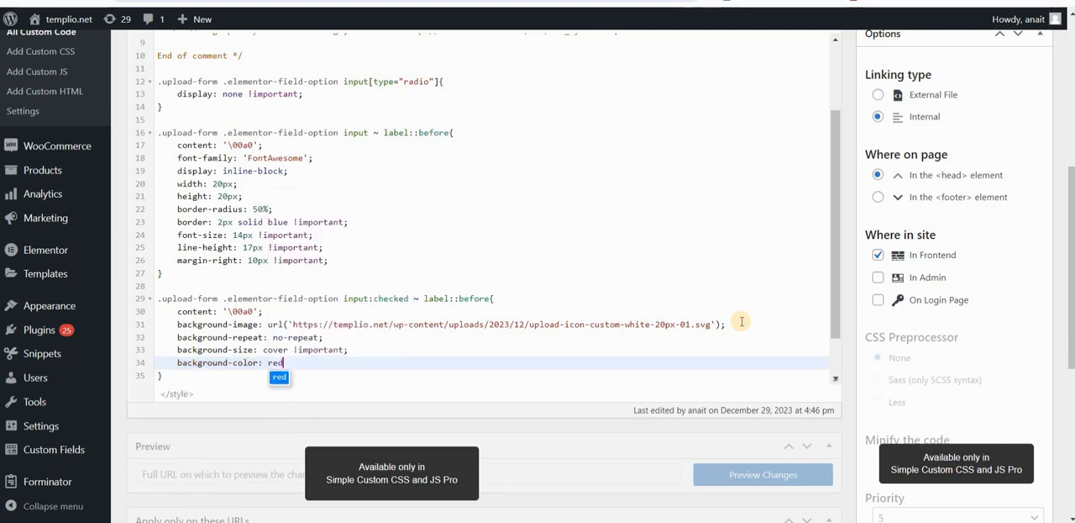
pyautogui.write('blue;')
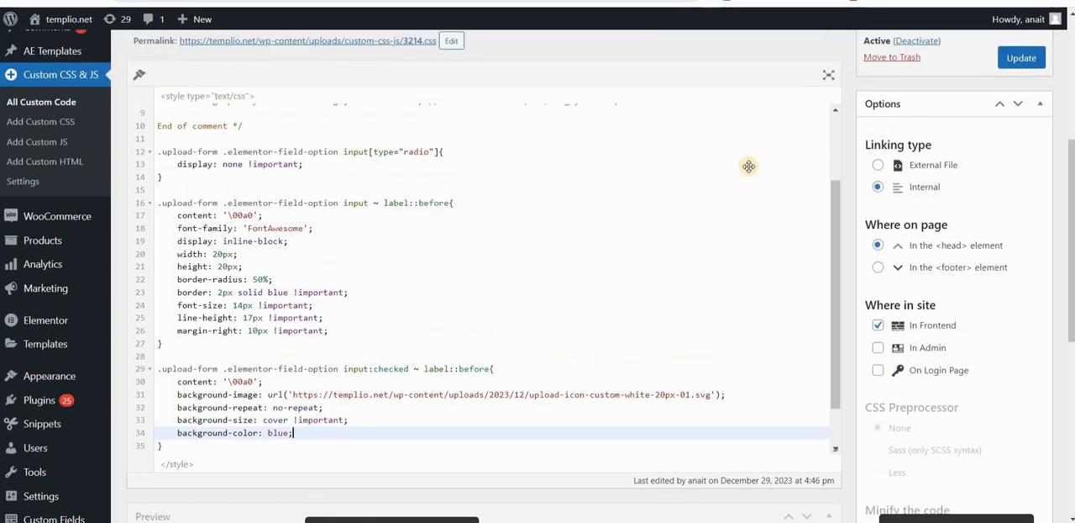
# Save the CSS and test the white icon on Options 1–3 of the live form.
pyautogui.click(1020, 57)
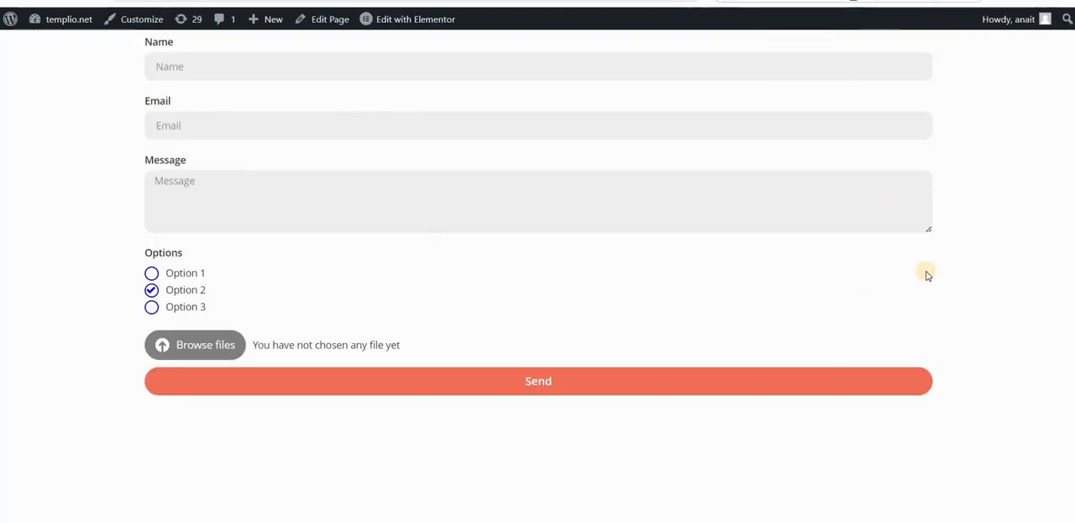
pyautogui.click(152, 307)
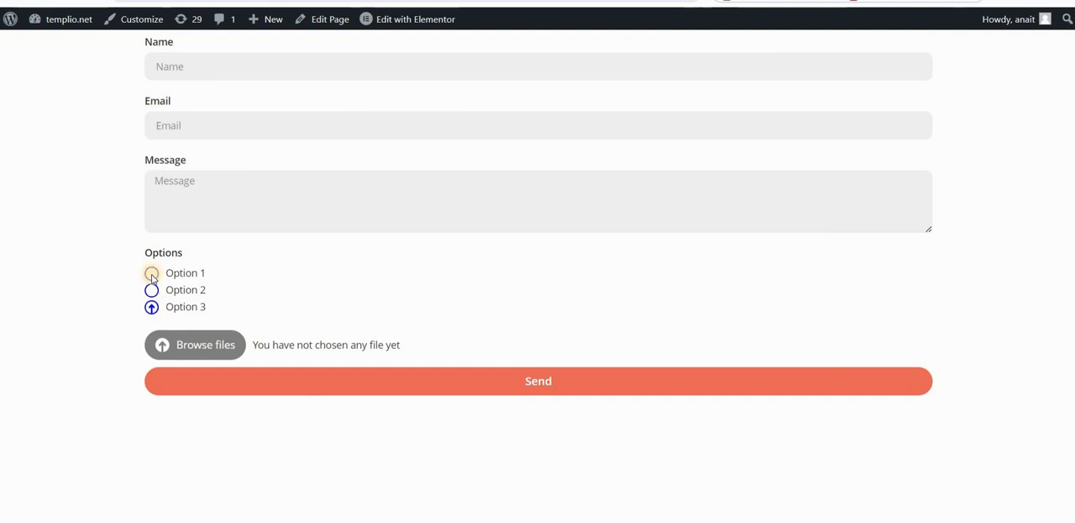
pyautogui.click(152, 289)
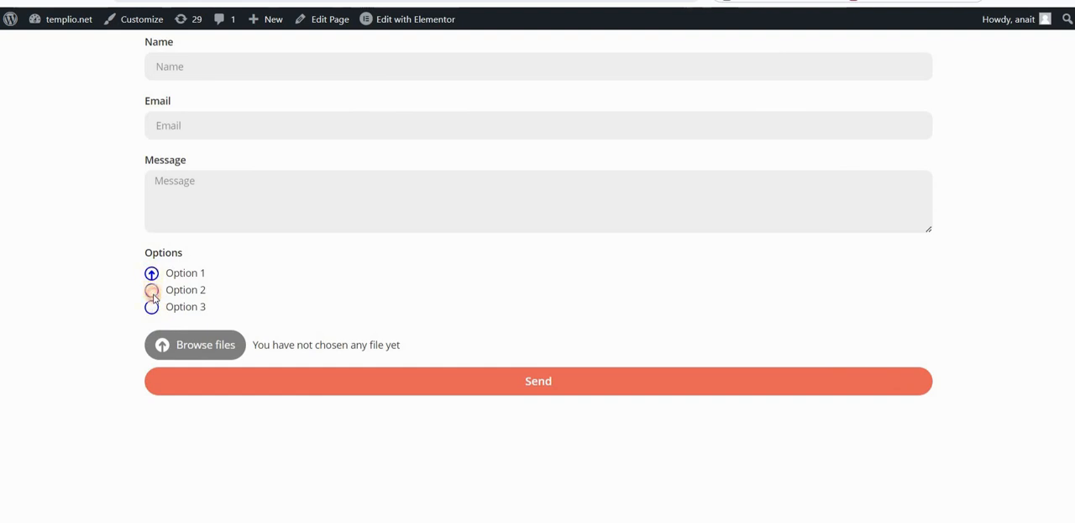
pyautogui.click(152, 272)
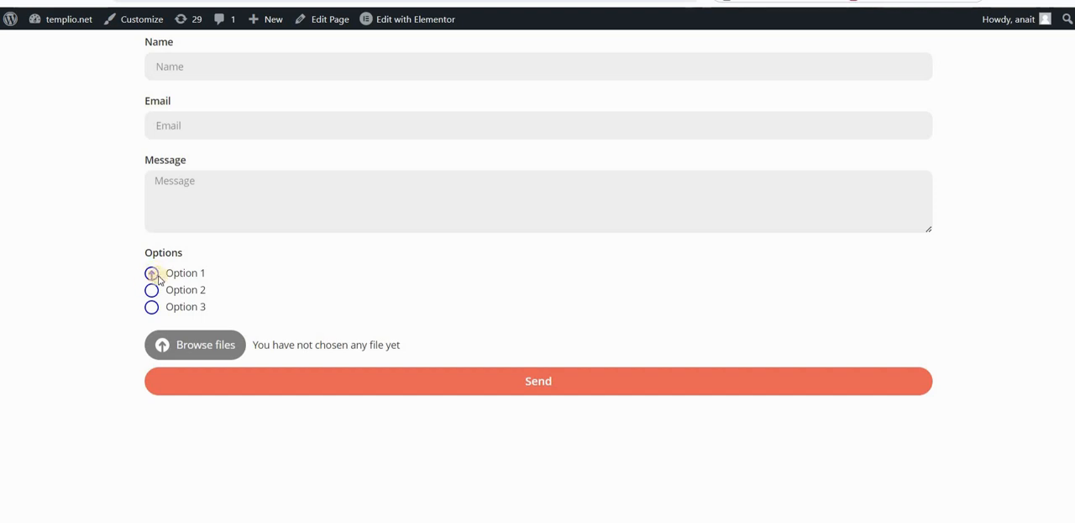
pyautogui.click(151, 289)
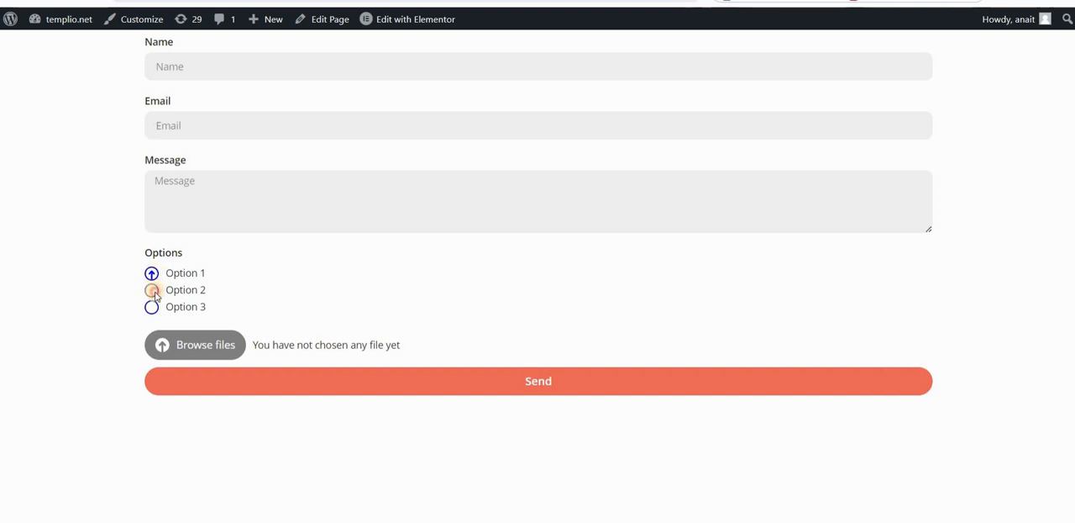
pyautogui.click(151, 306)
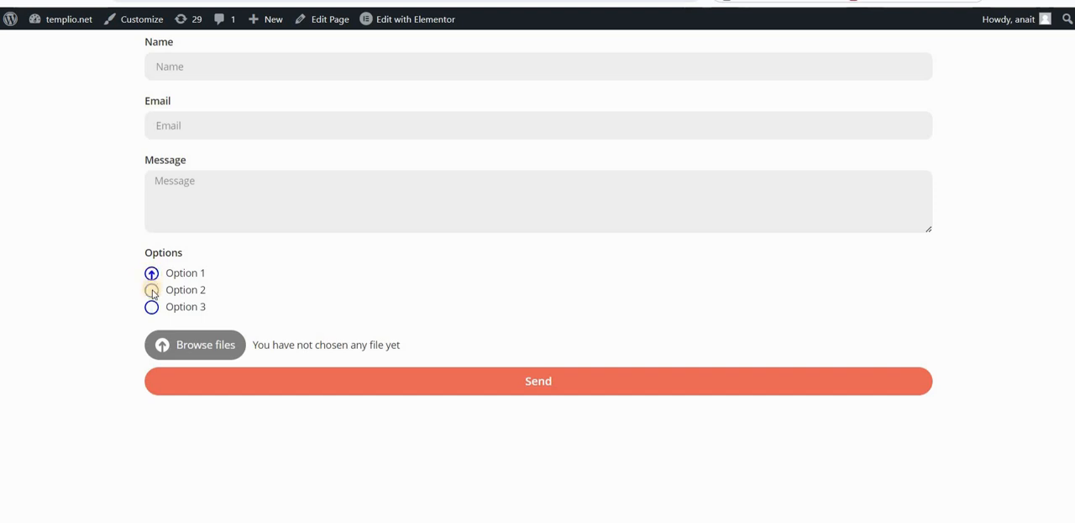
pyautogui.click(152, 272)
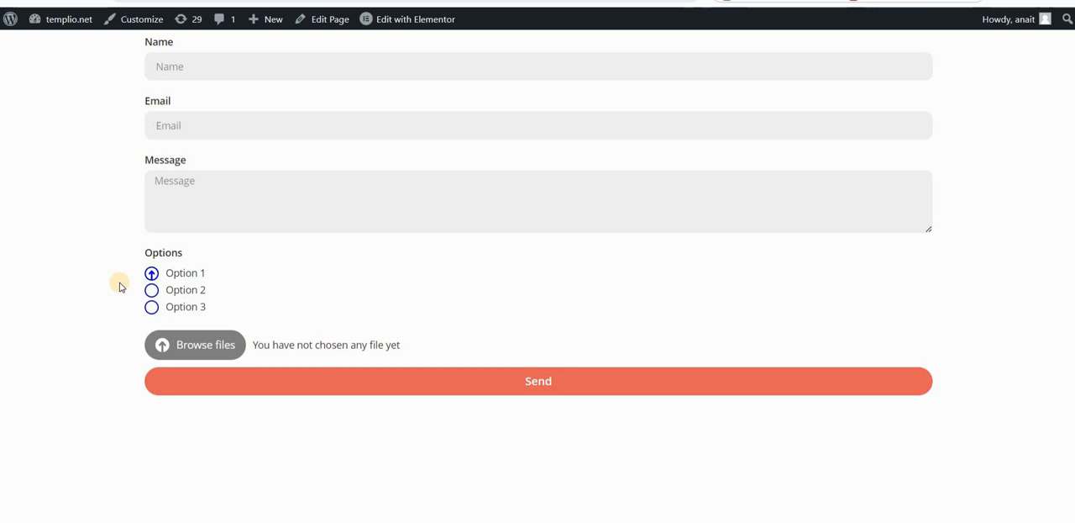
# Copy the checkmark-icon.svg URL from its Media Library details and save the updated CSS.
pyautogui.click(195, 344)
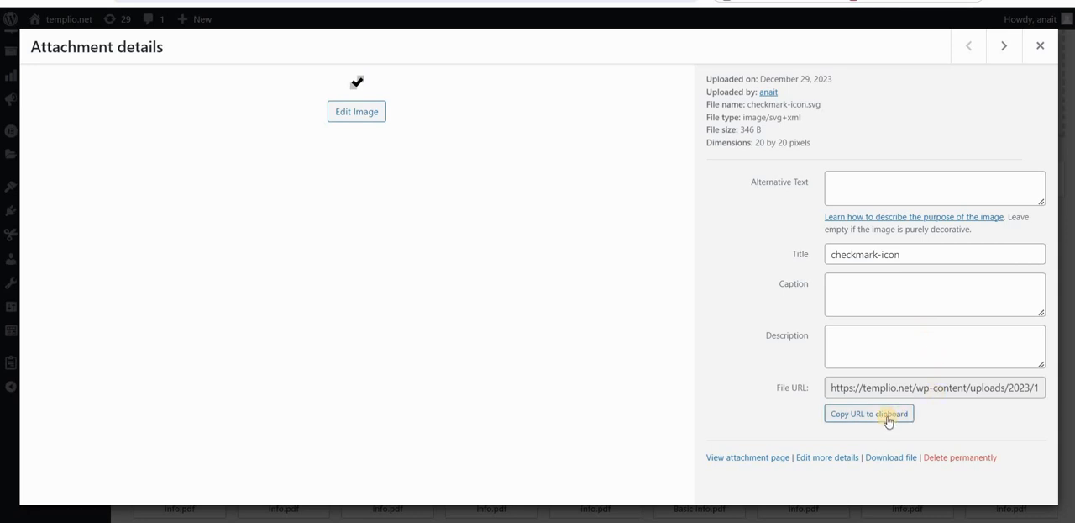
pyautogui.click(869, 413)
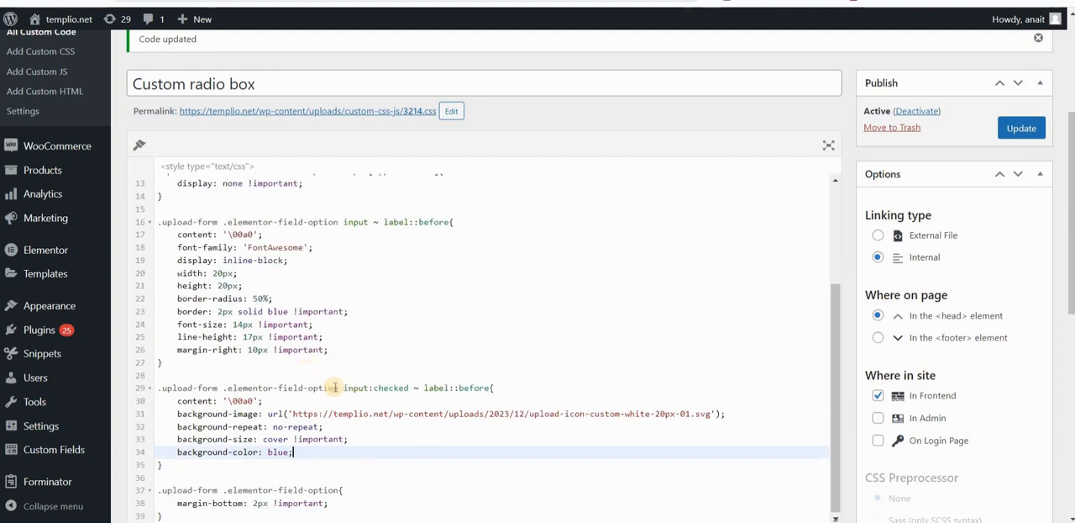
pyautogui.scroll(-3)
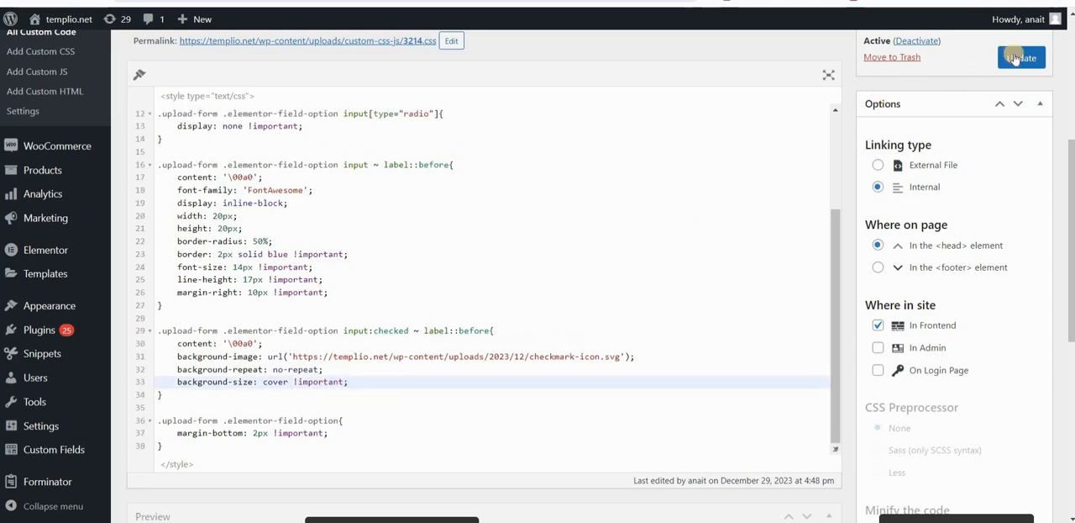
pyautogui.click(1022, 57)
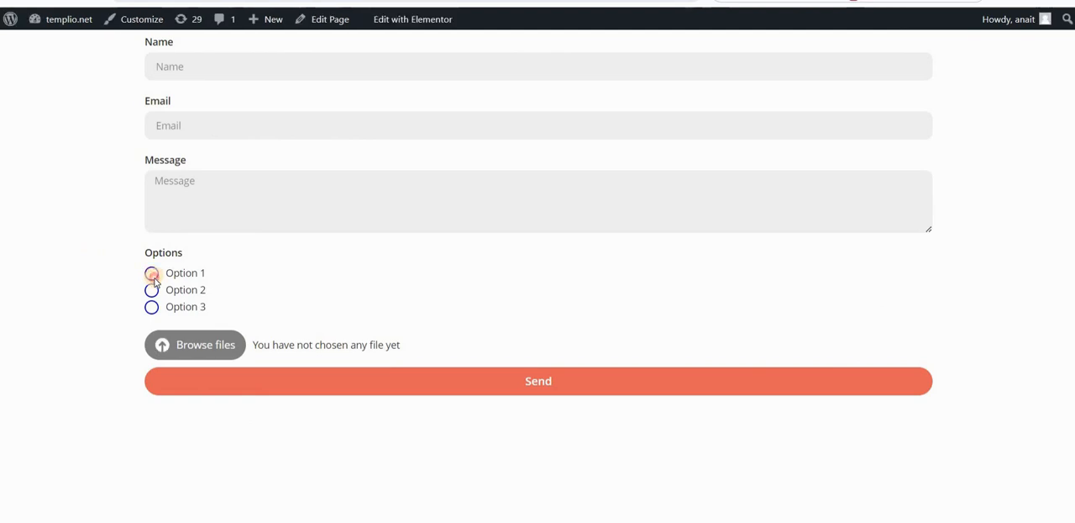
# Check Option 1 on the live form to confirm the check-mark icon appears.
pyautogui.click(151, 307)
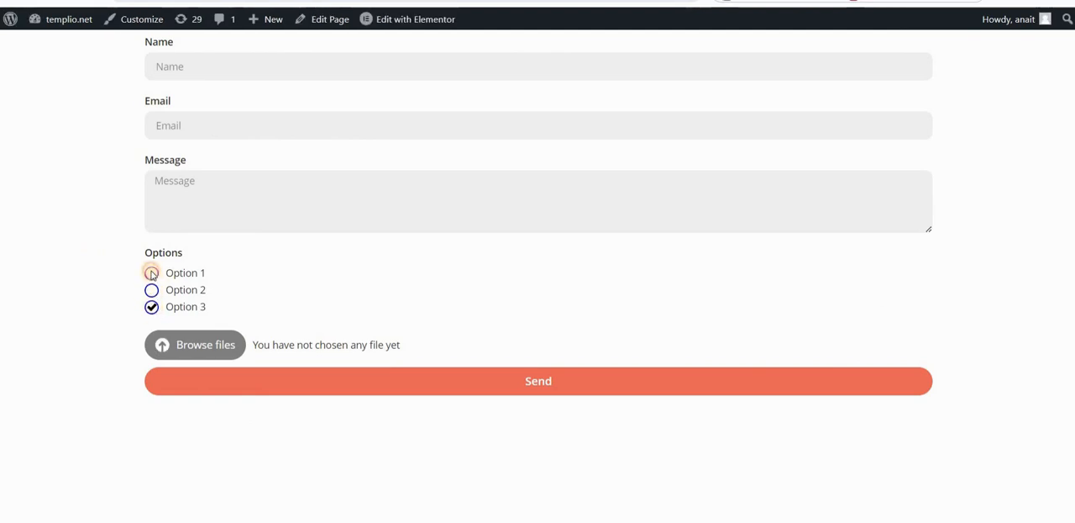
pyautogui.click(151, 272)
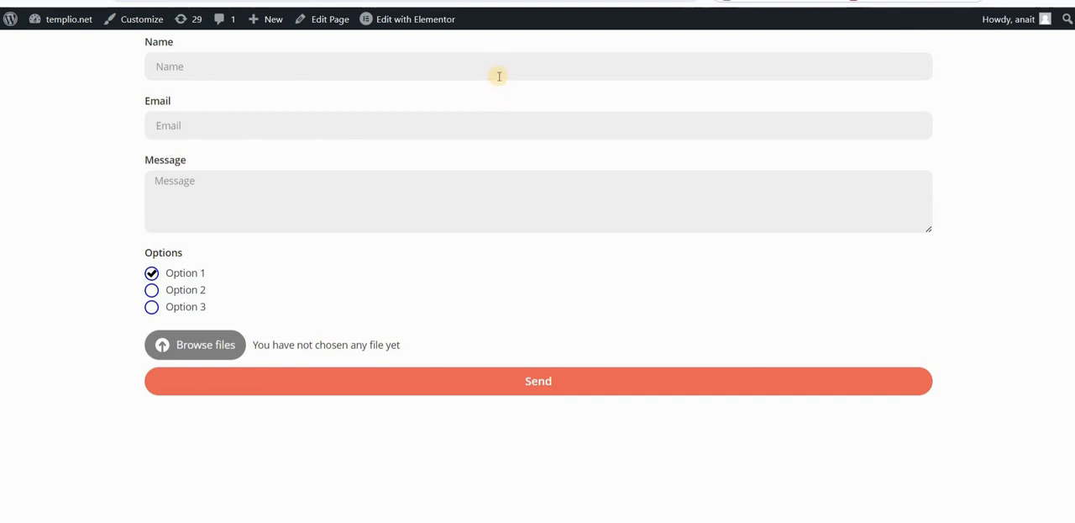
pyautogui.moveTo(210, 274)
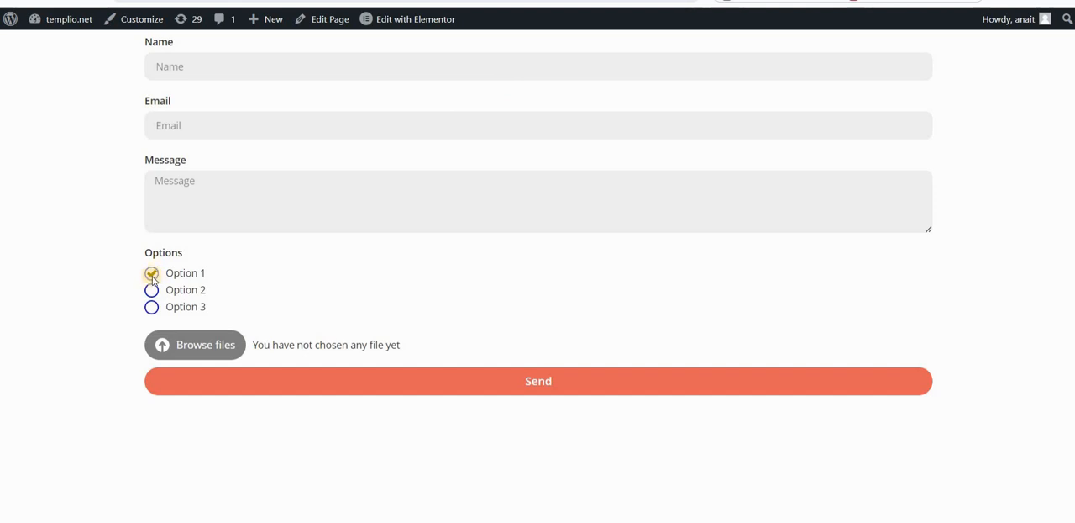
pyautogui.click(151, 272)
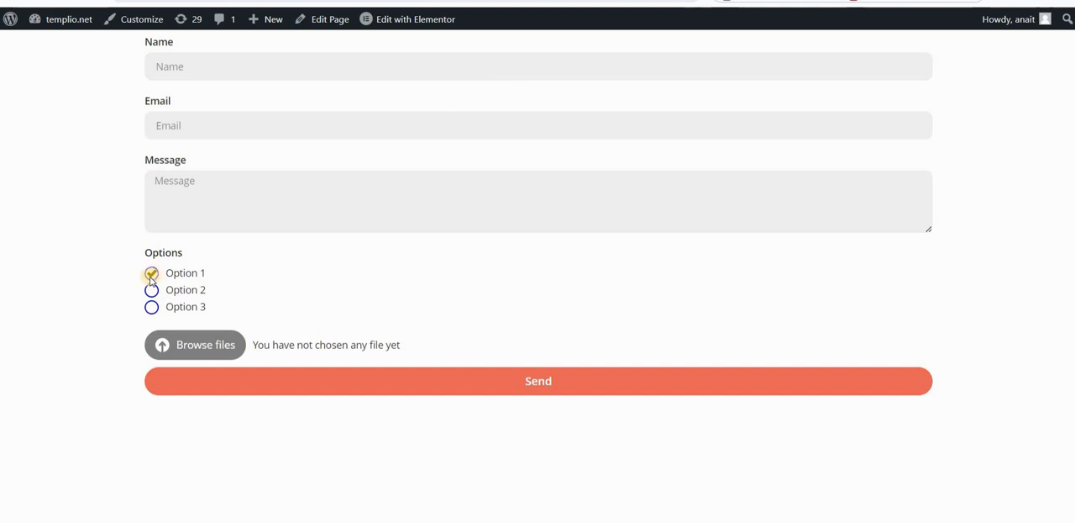
pyautogui.click(151, 272)
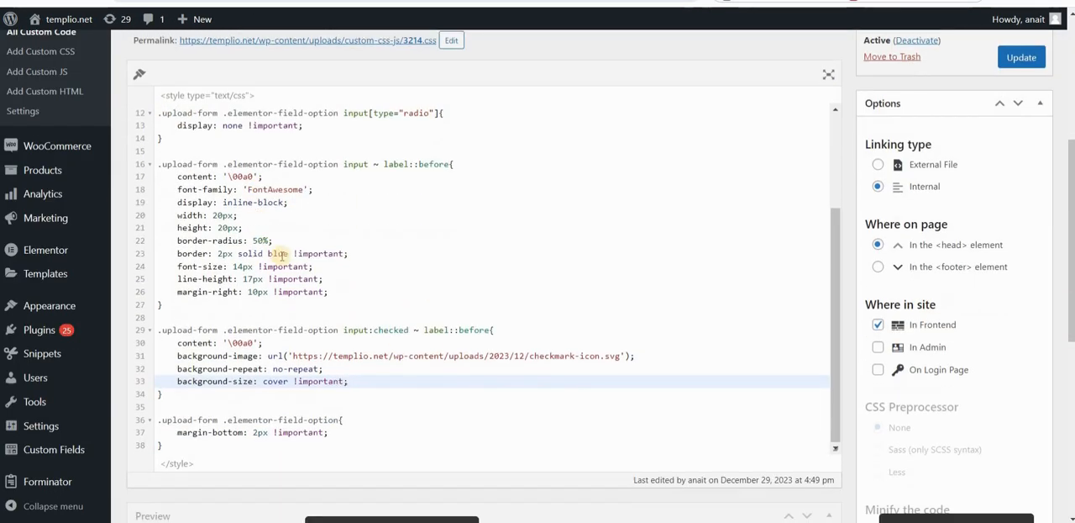
pyautogui.click(269, 253)
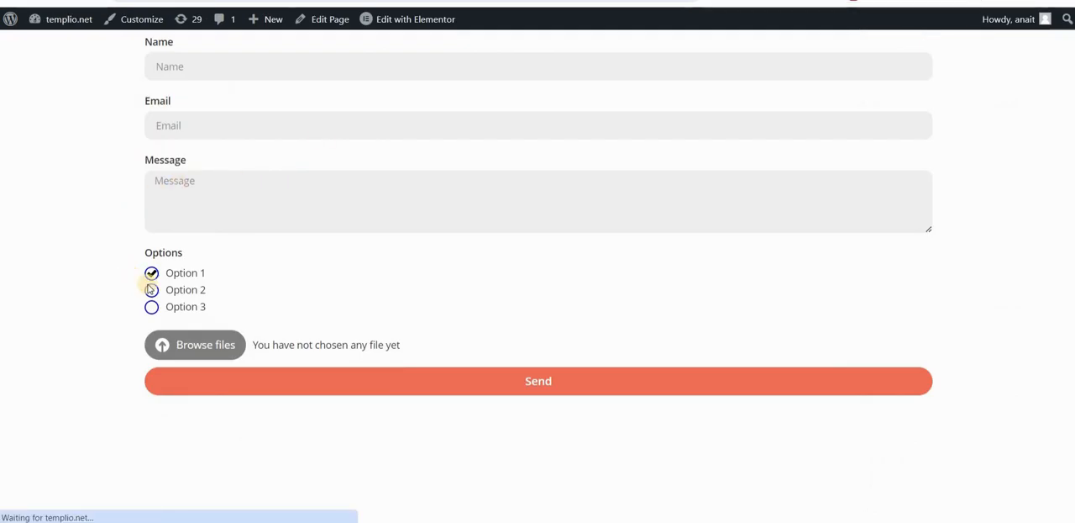
# Check Option 1 on the reloaded form to confirm the black-outlined circle shows the check mark.
pyautogui.click(151, 273)
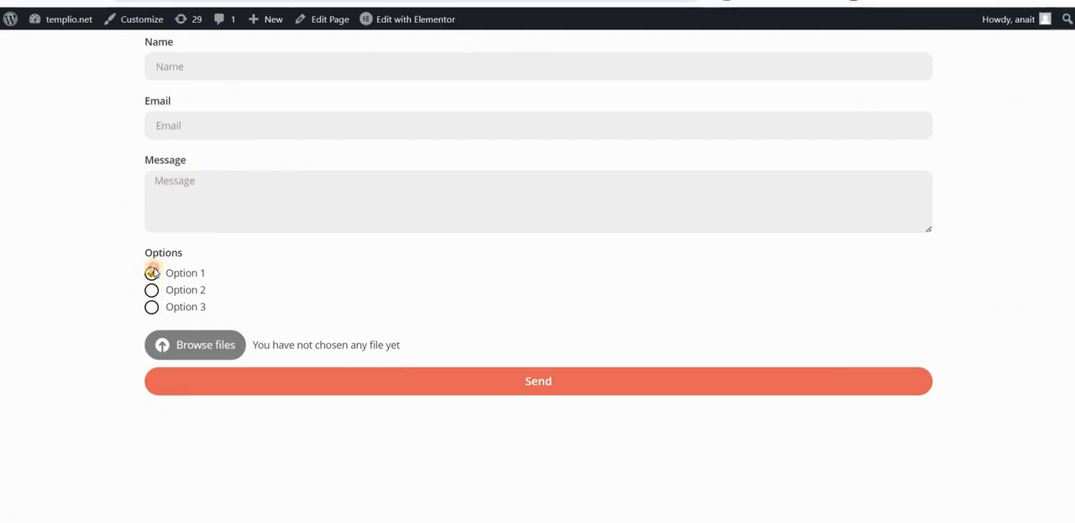
pyautogui.click(151, 272)
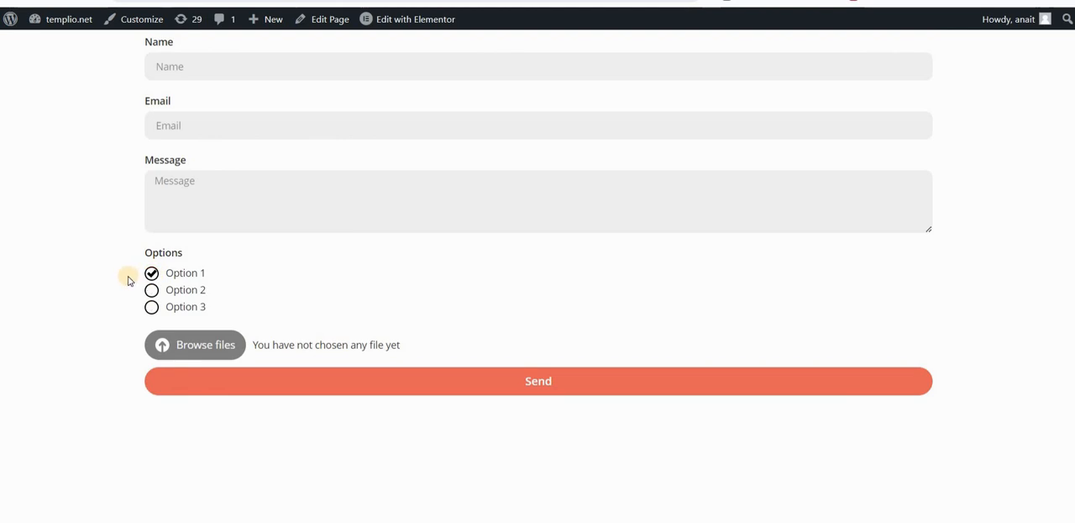